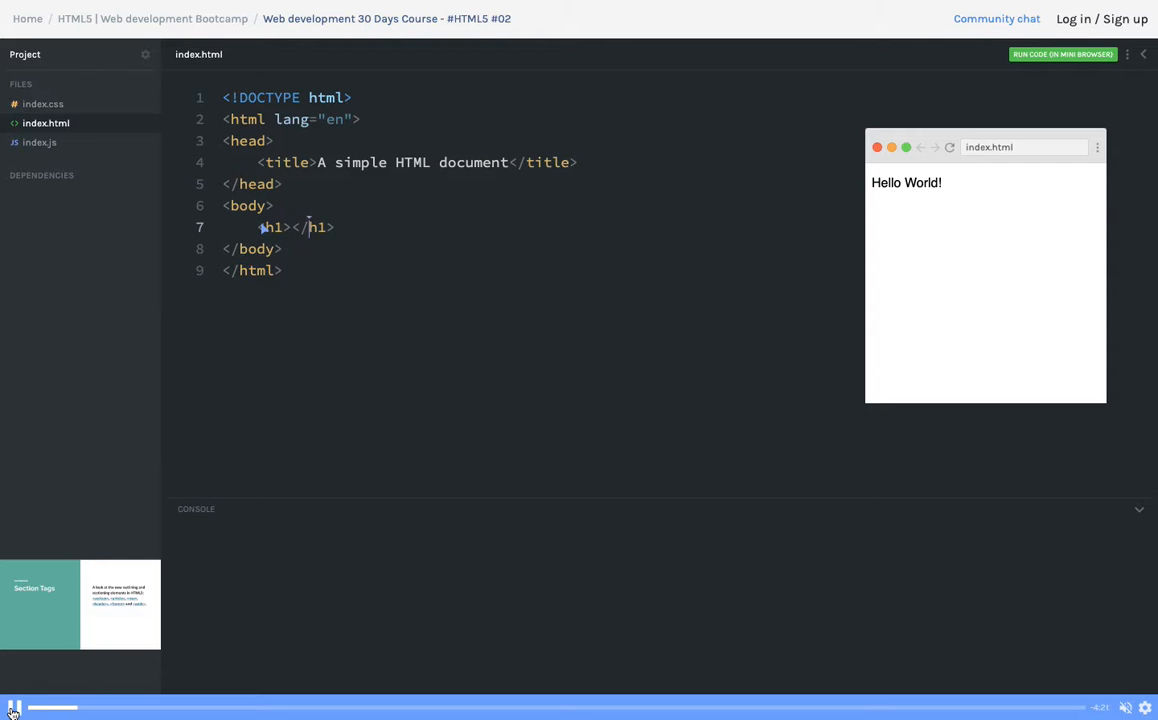
Step: Write Hello world in the h1, then add <p>hello</p> and <div class="foo">hello world</div>
type("Hello world")
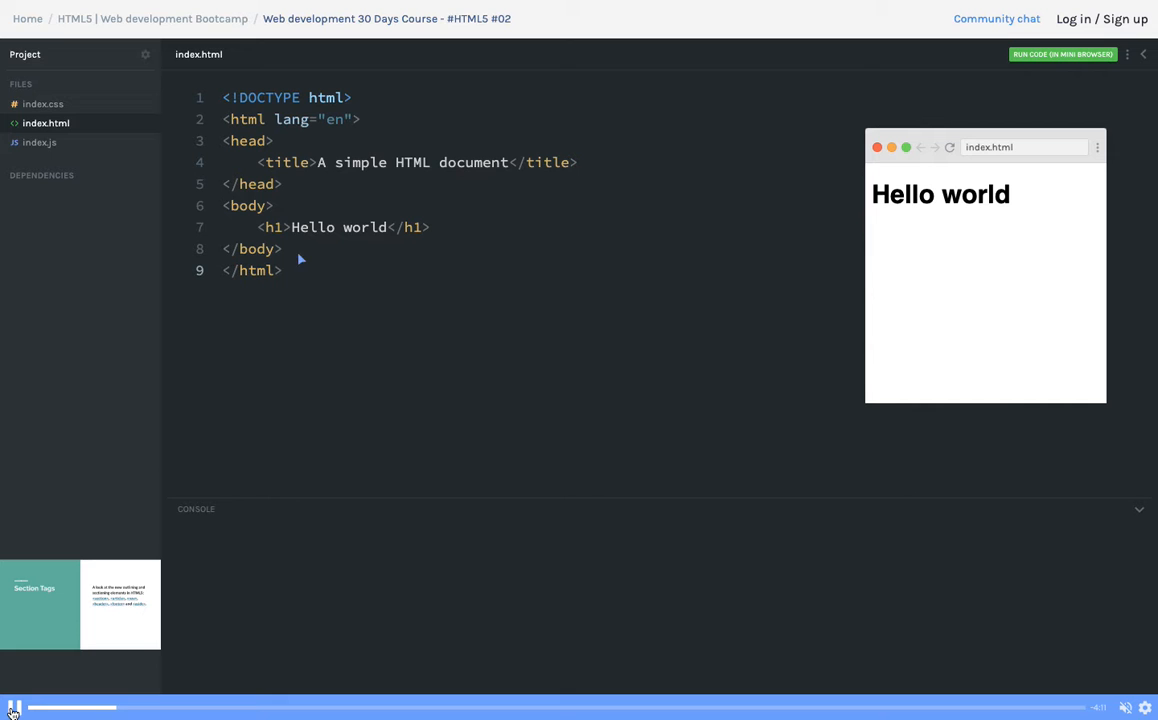
mouse_move(314, 268)
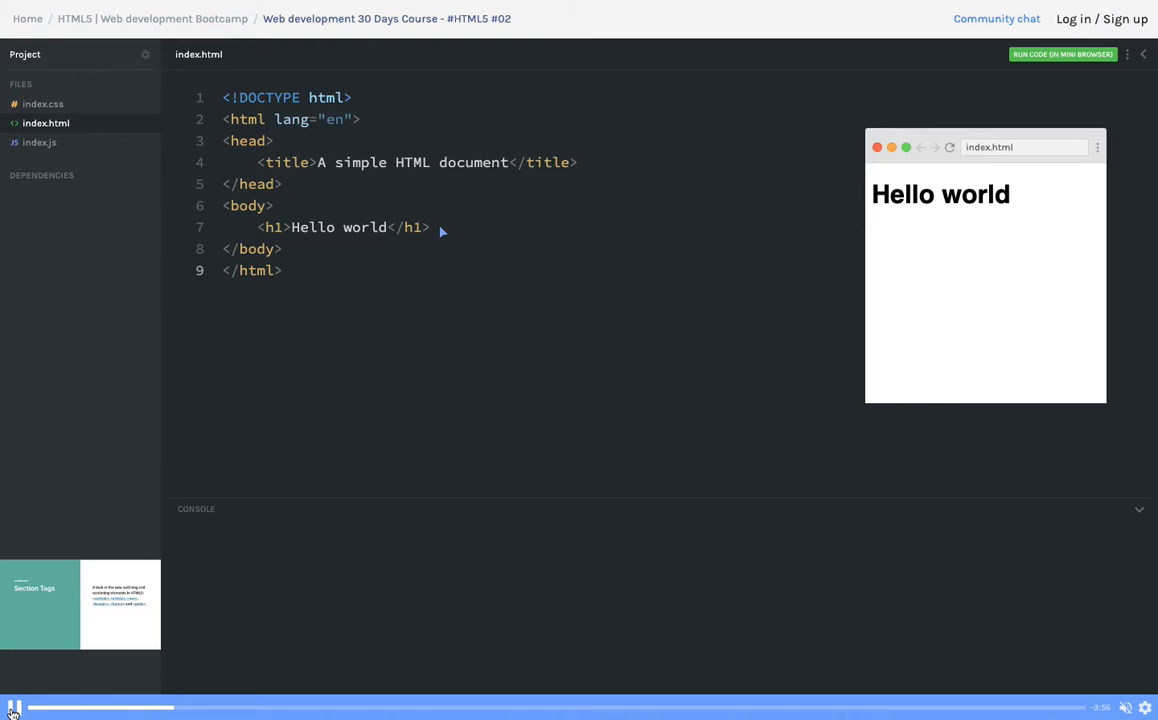
type("<p>hello</p")
type("<div")
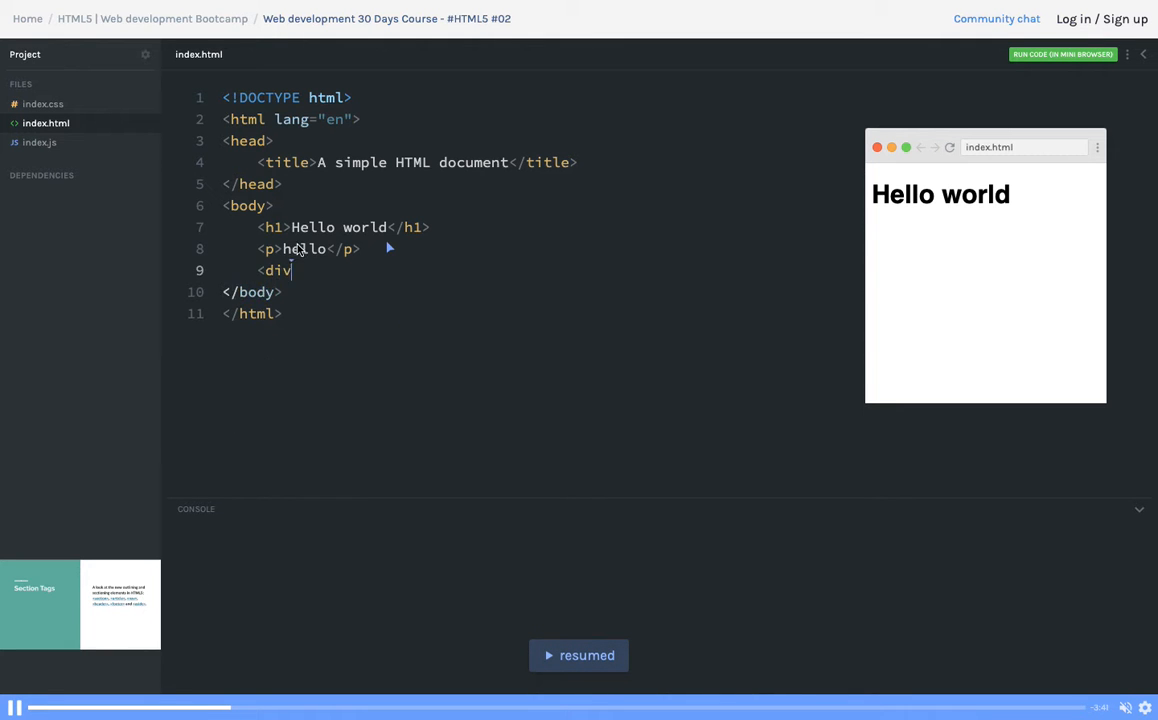
type("></div>")
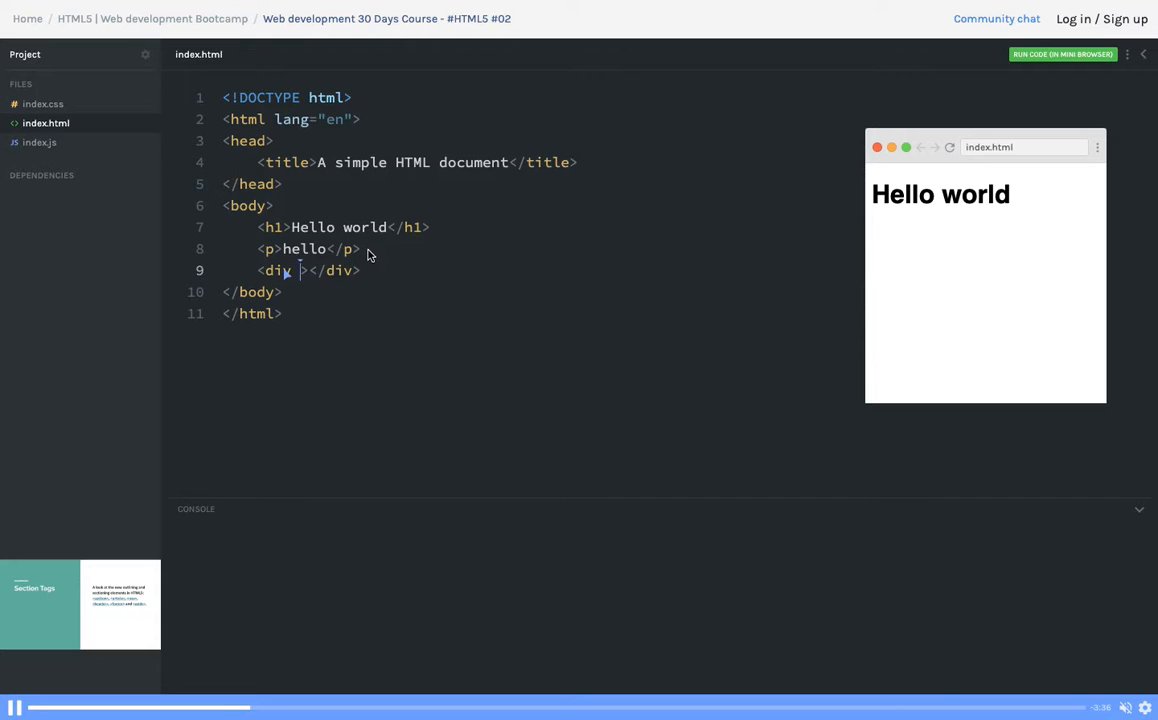
type("class=\"foo\"")
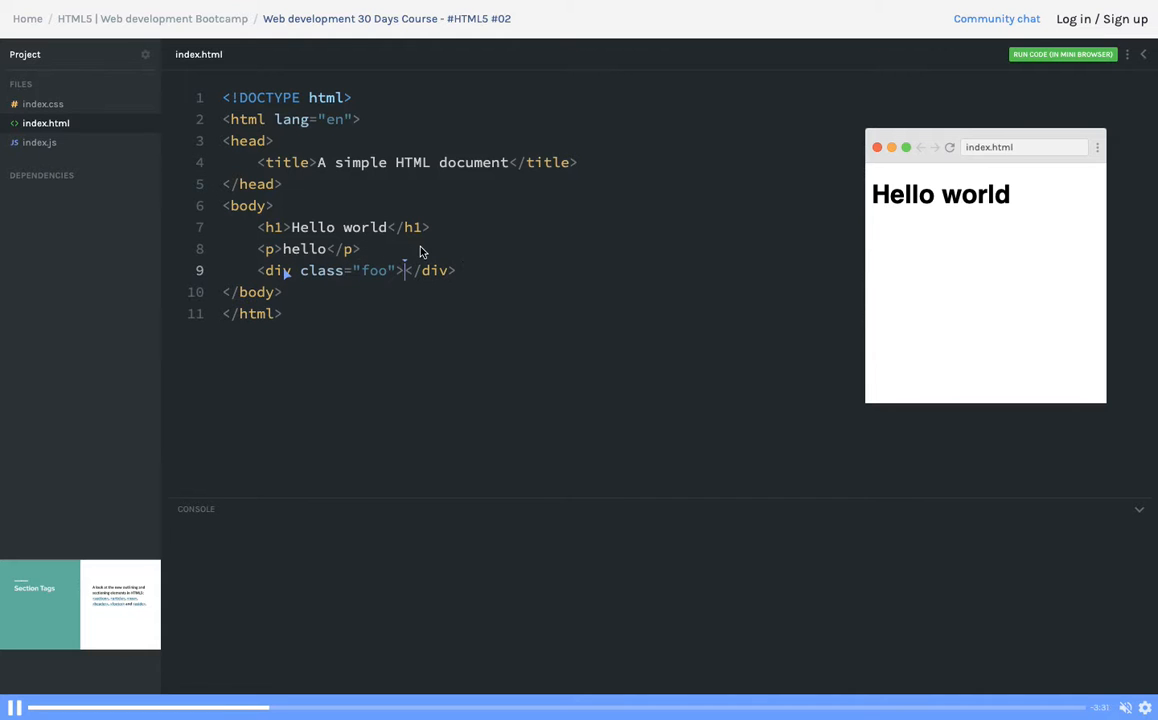
type("hello world")
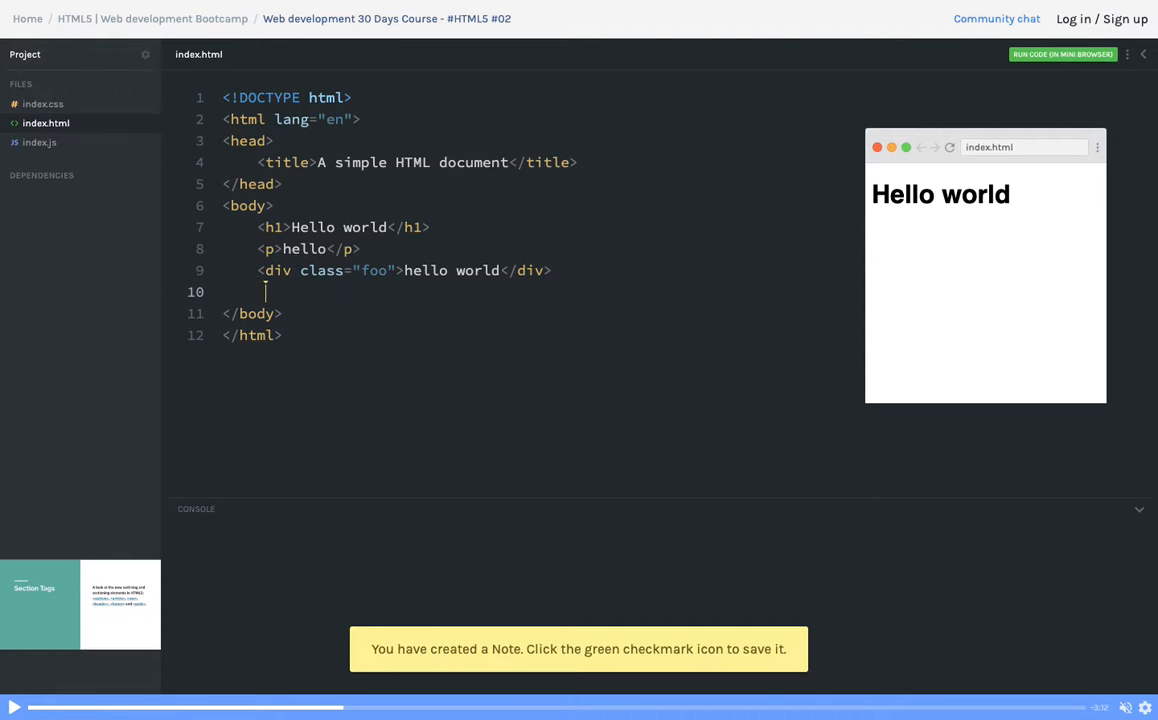
Step: Add <a href="">Hello </a> on a new line after the div
type("<a gre")
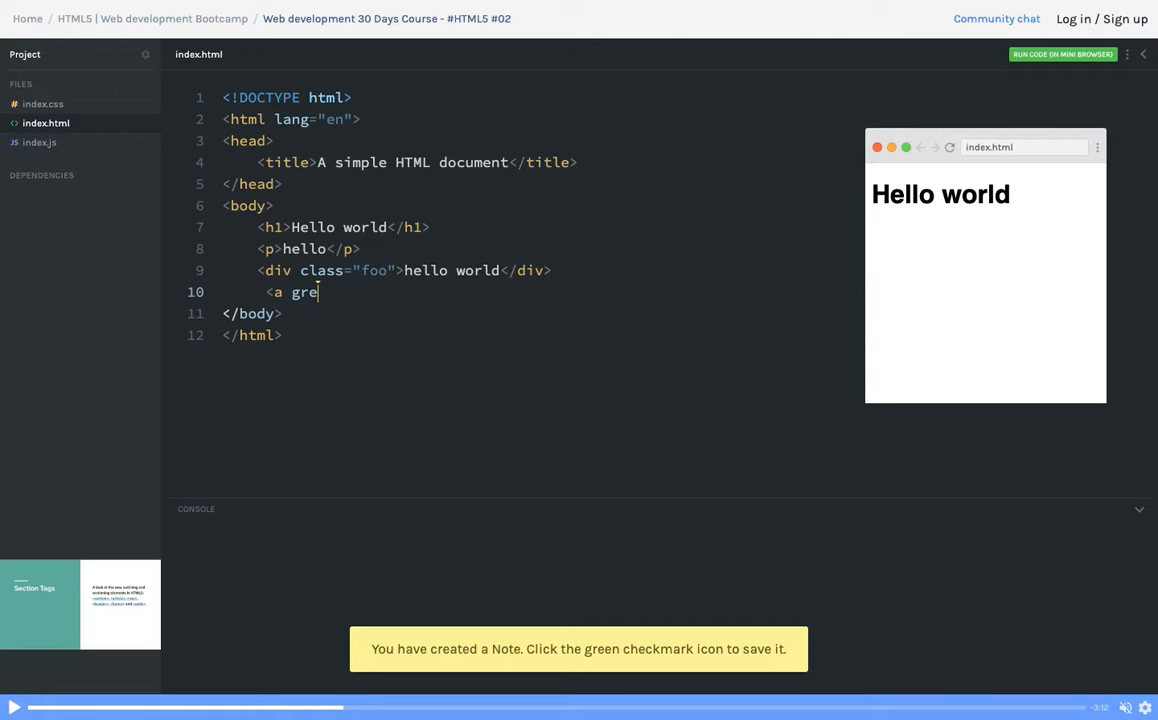
type("href=\"")
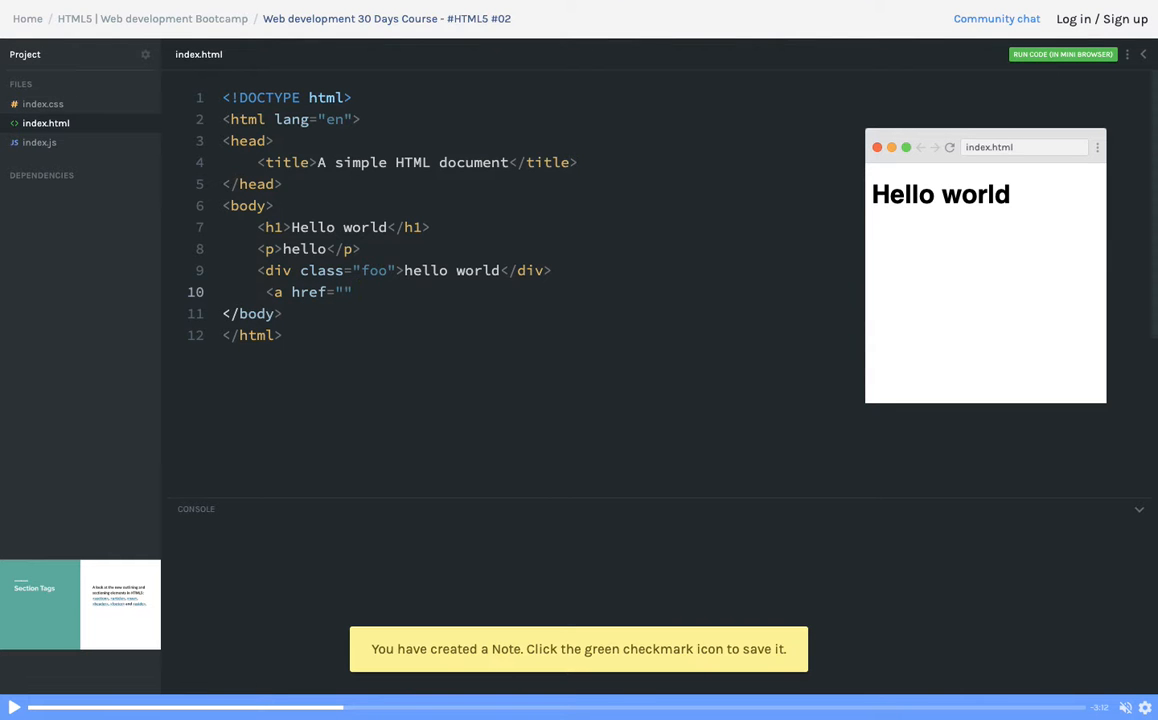
type(">He")
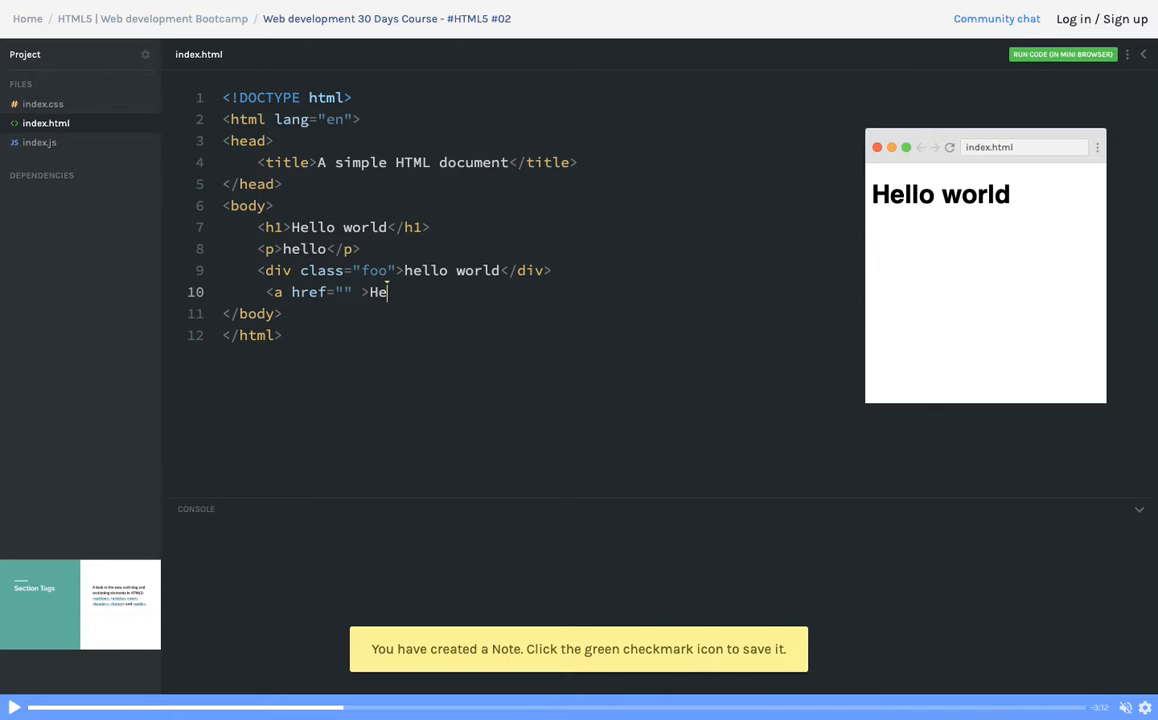
type("llo </a>")
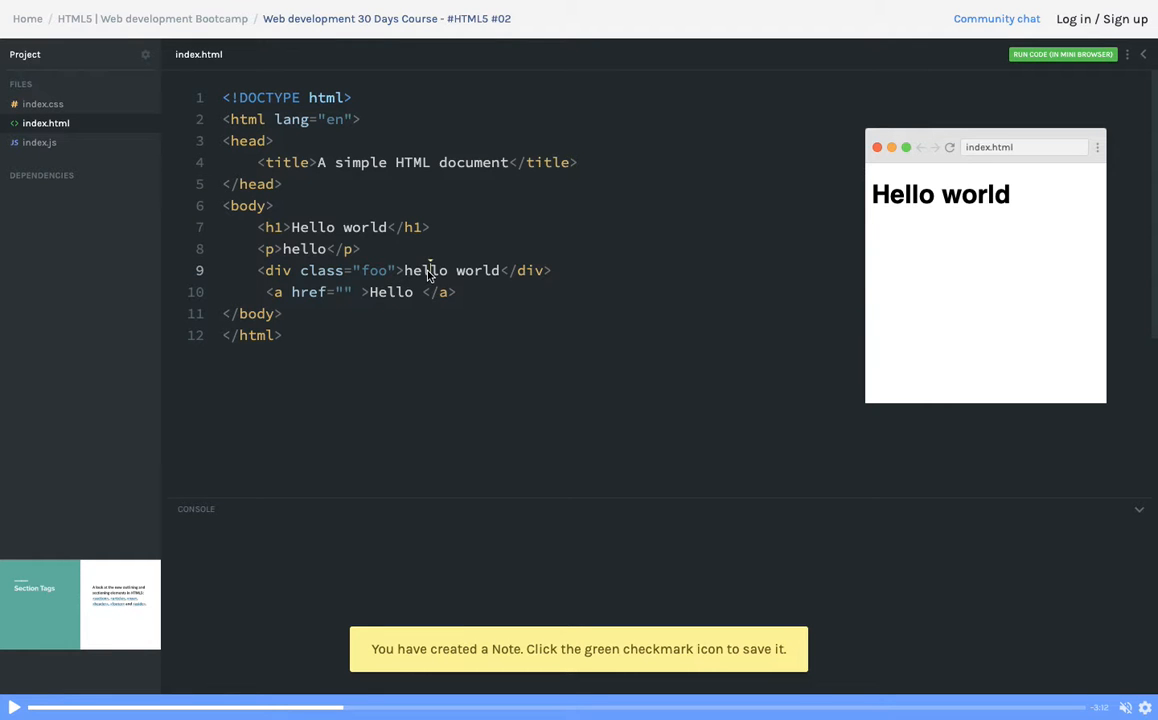
Step: Align the link line with the other body elements and highlight the h1 and div tag names
scroll("down", 3)
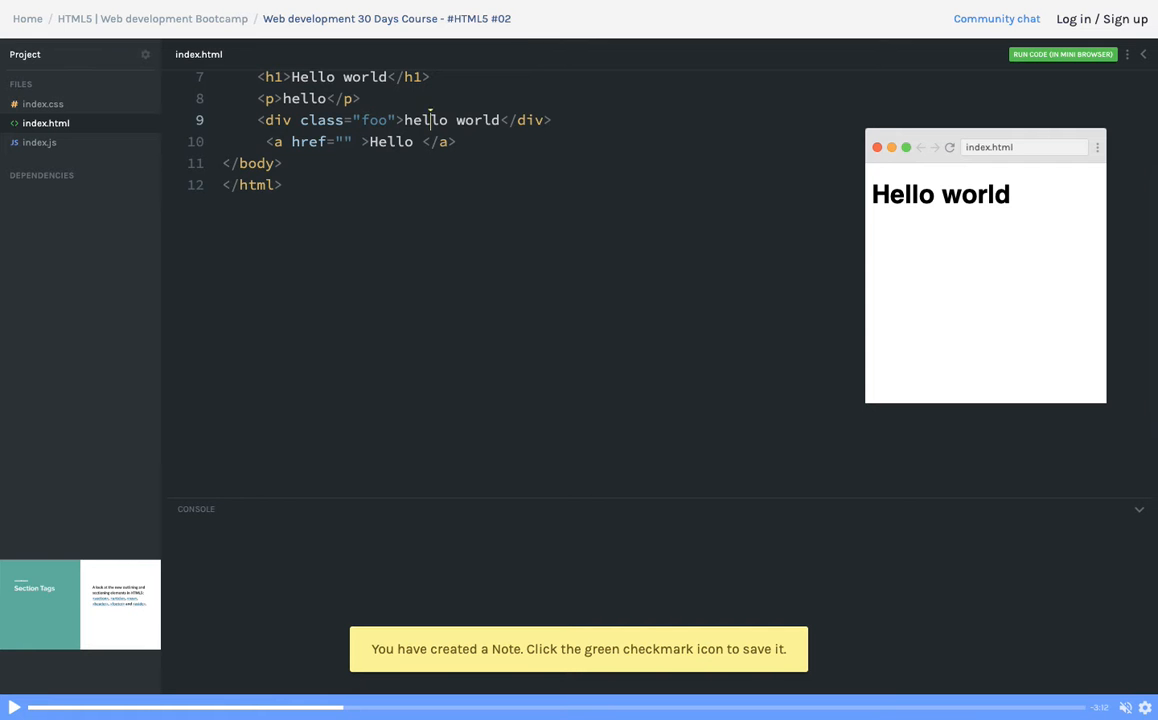
scroll("down", 3)
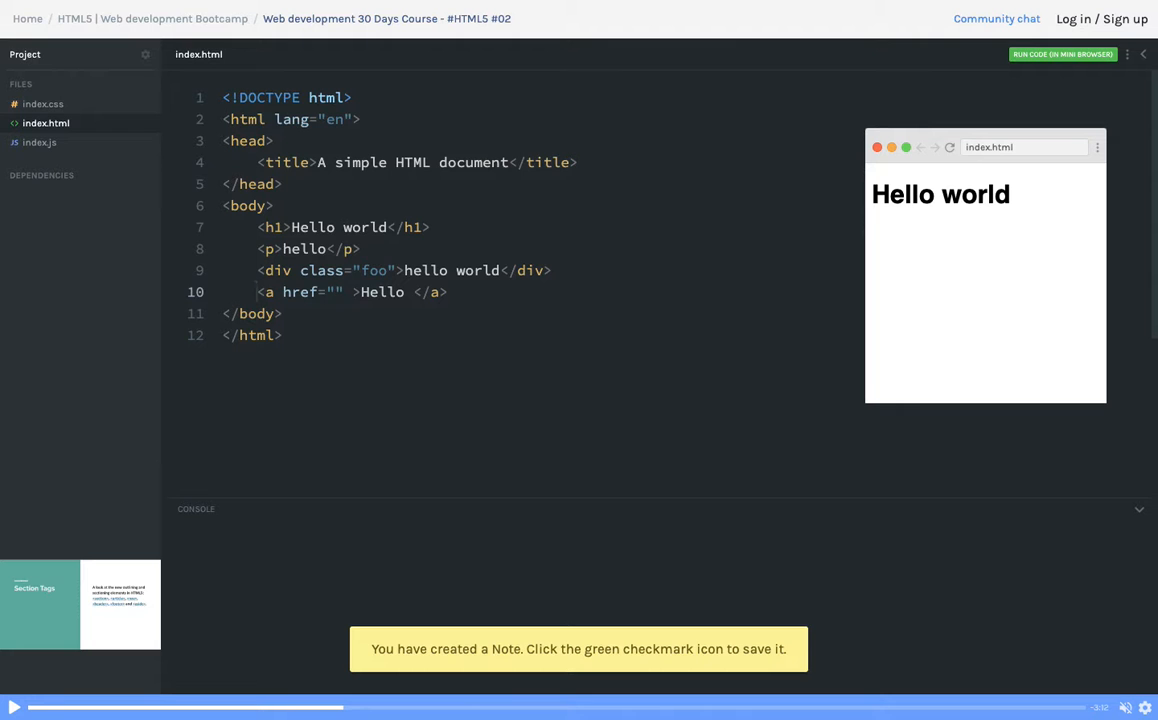
mouse_move(254, 232)
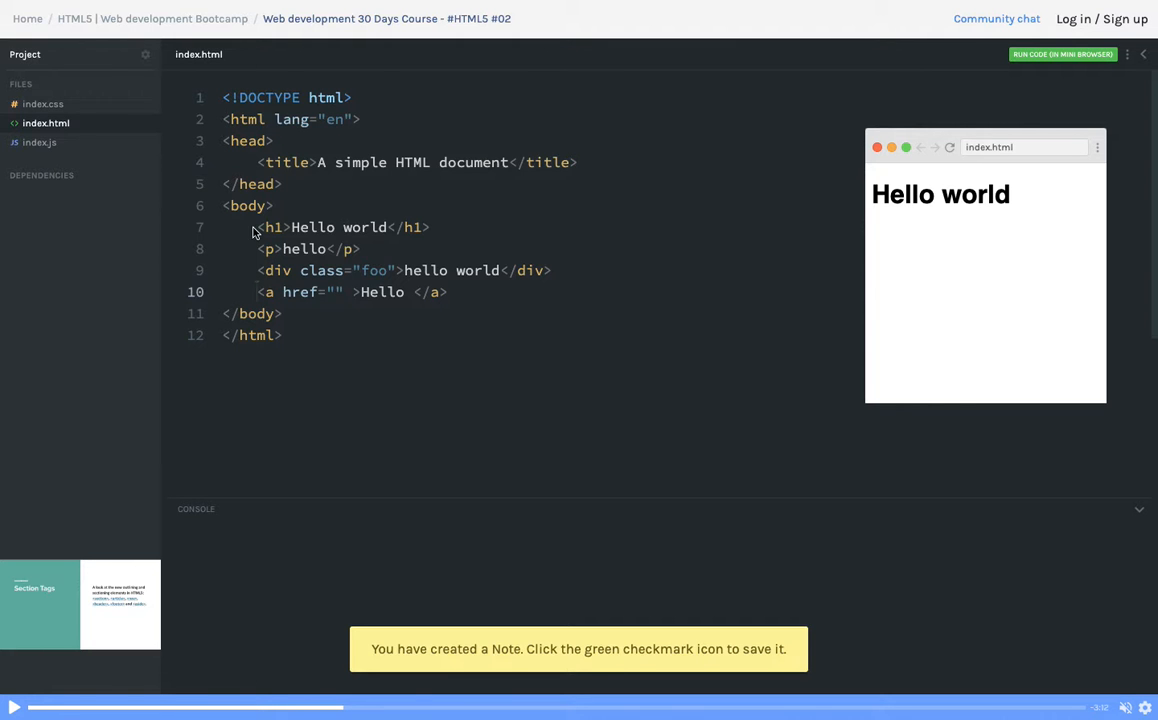
double_click(272, 228)
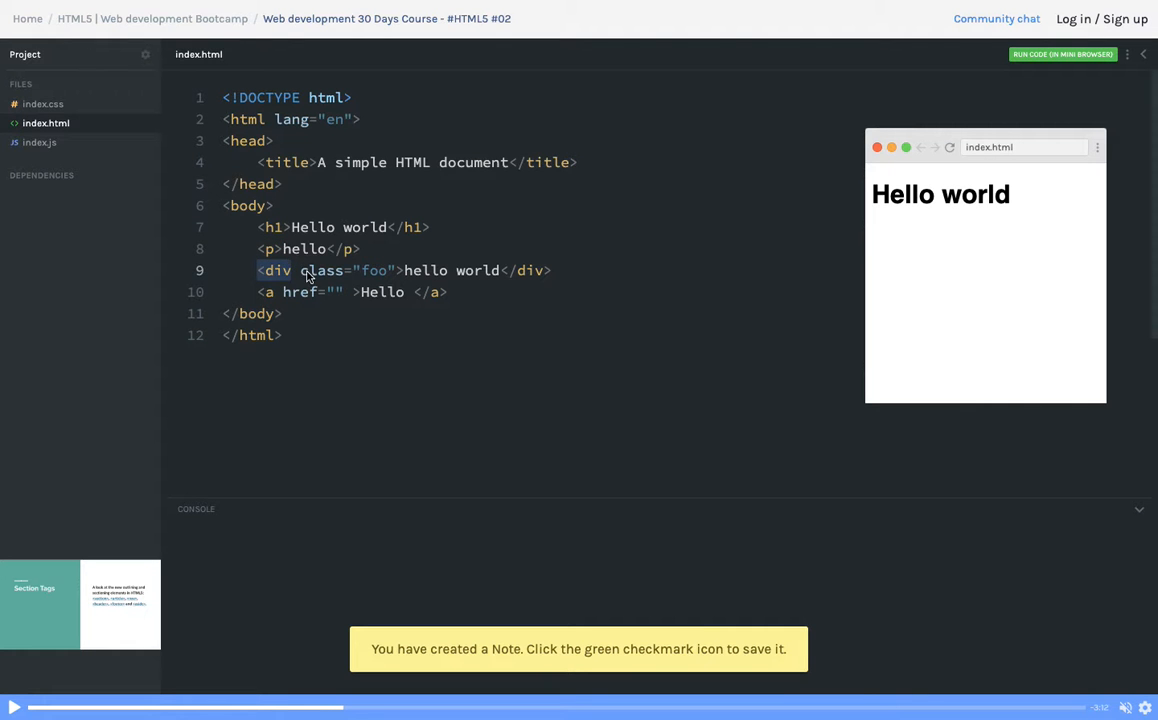
left_click_drag(258, 270, 398, 270)
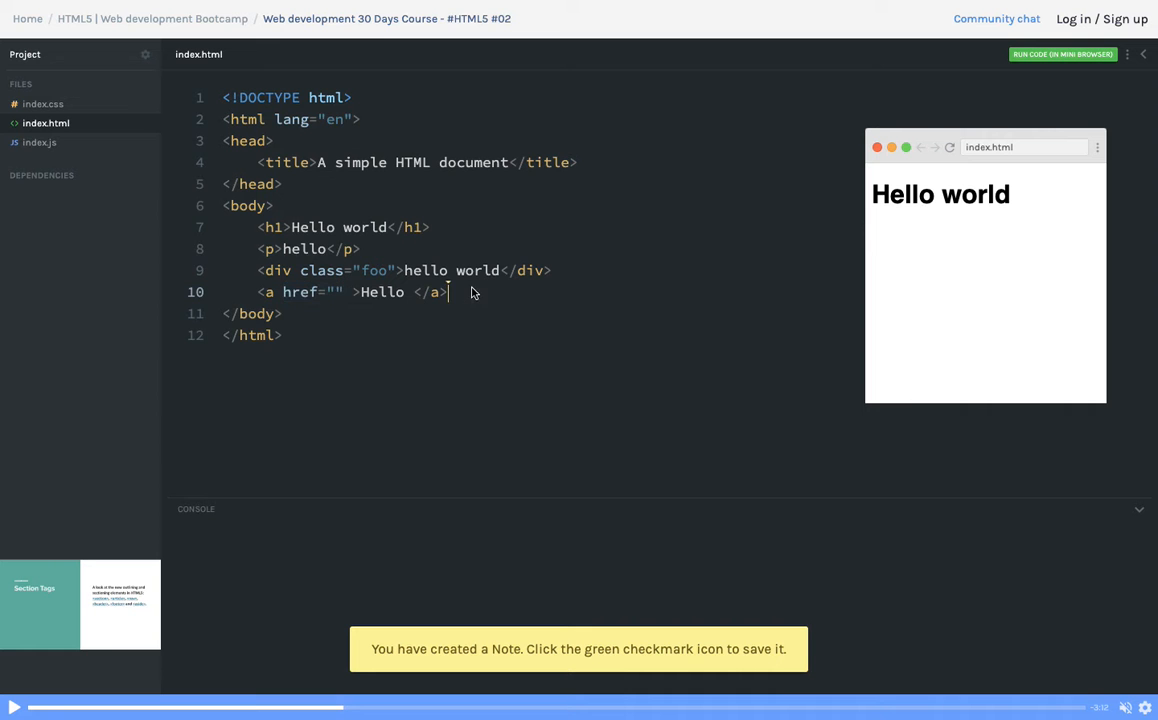
Step: Add a self-closing <img src="" alt="" /> after the link
type("<")
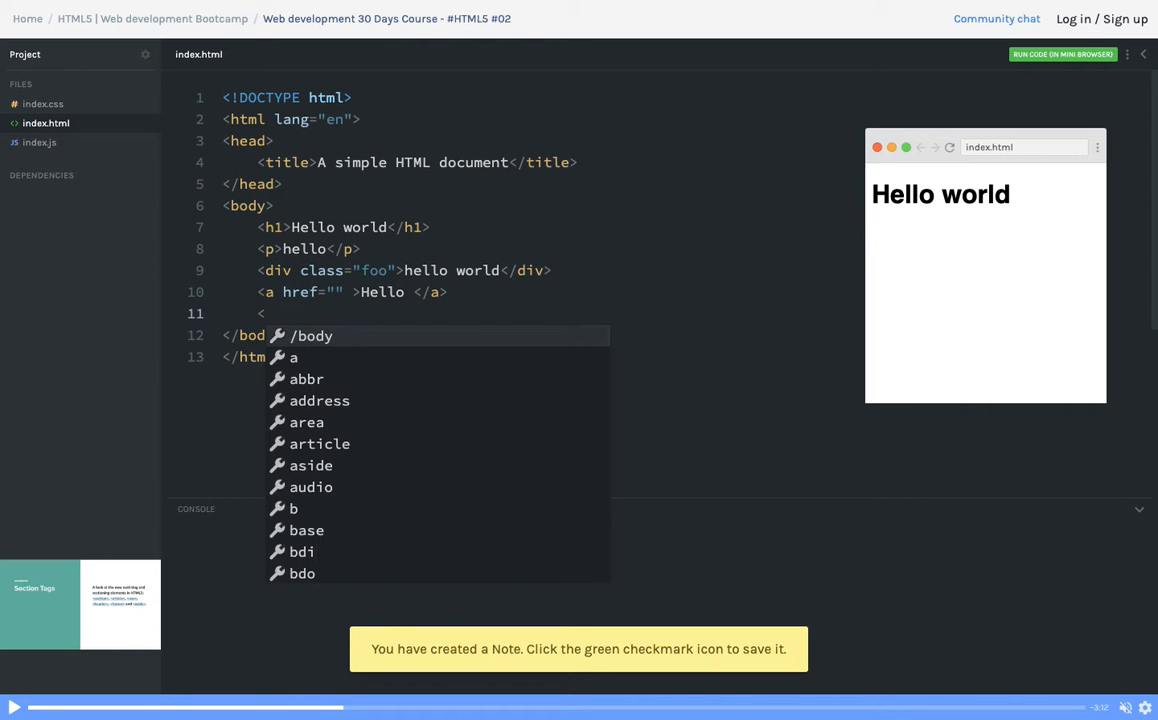
type("img src=")
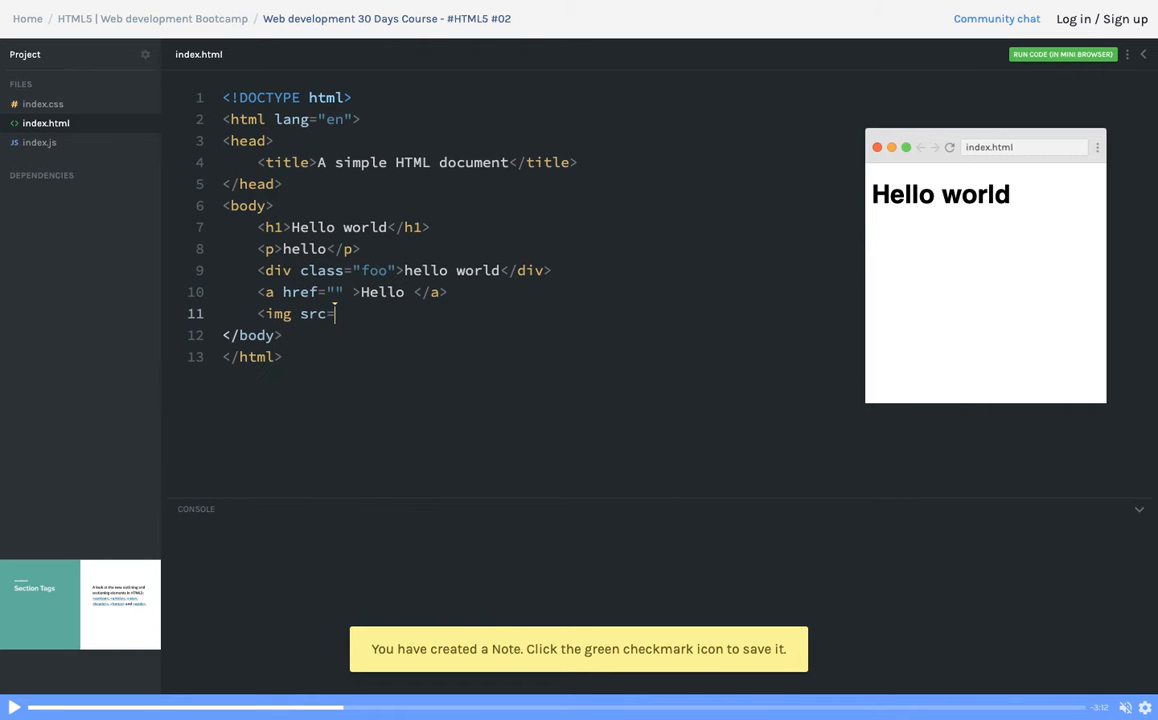
type("\"\"")
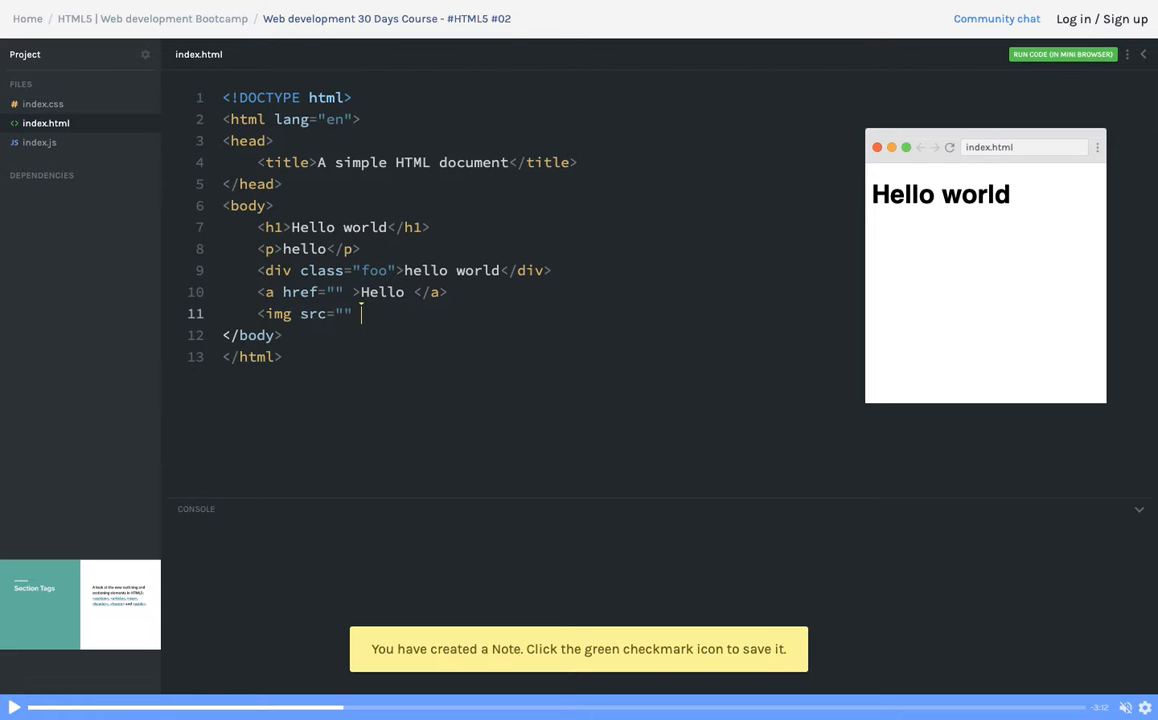
type("alt=\"\" /")
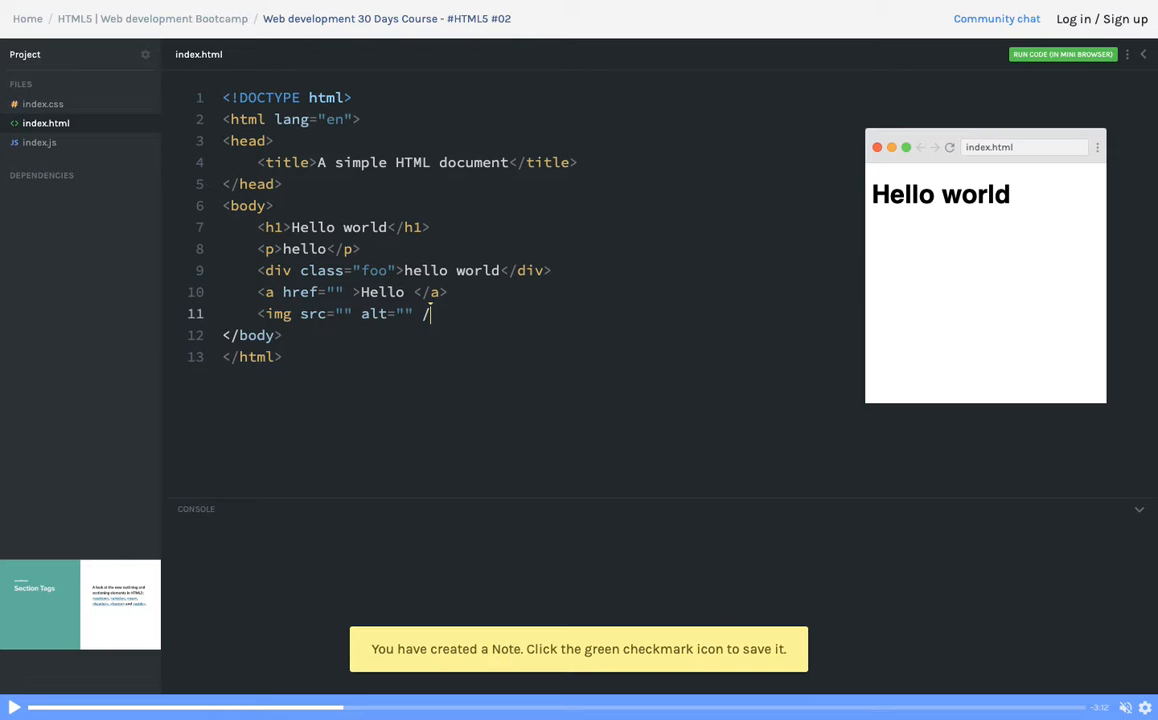
type(">")
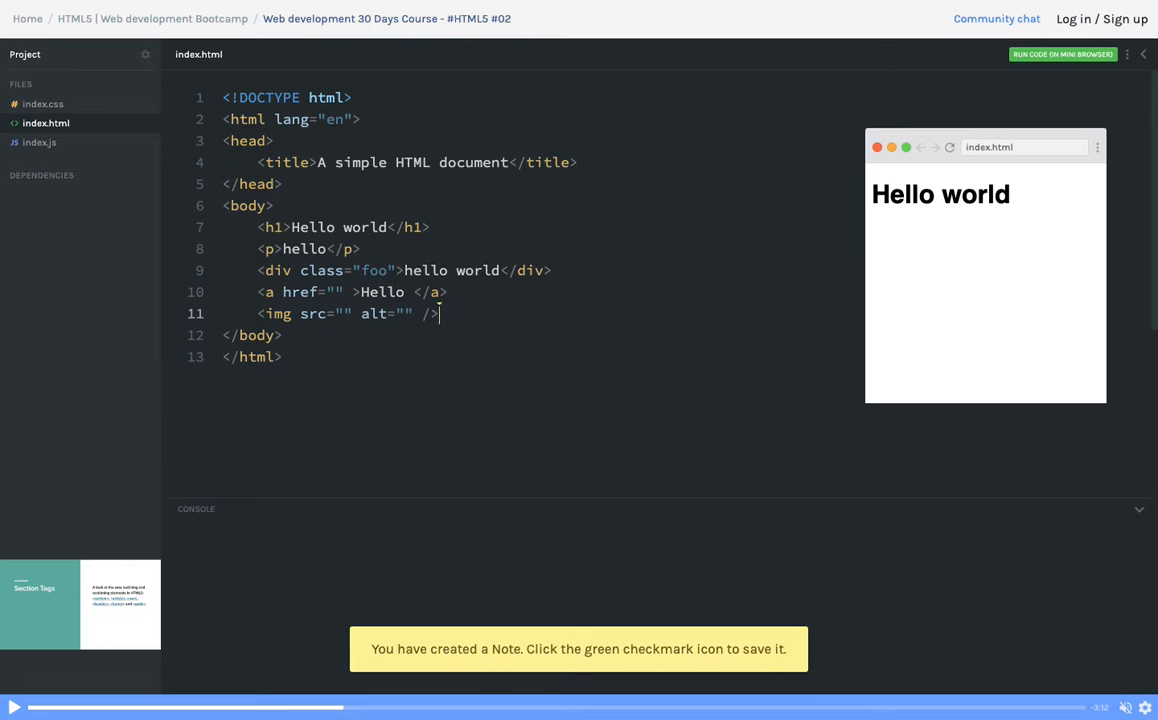
double_click(372, 312)
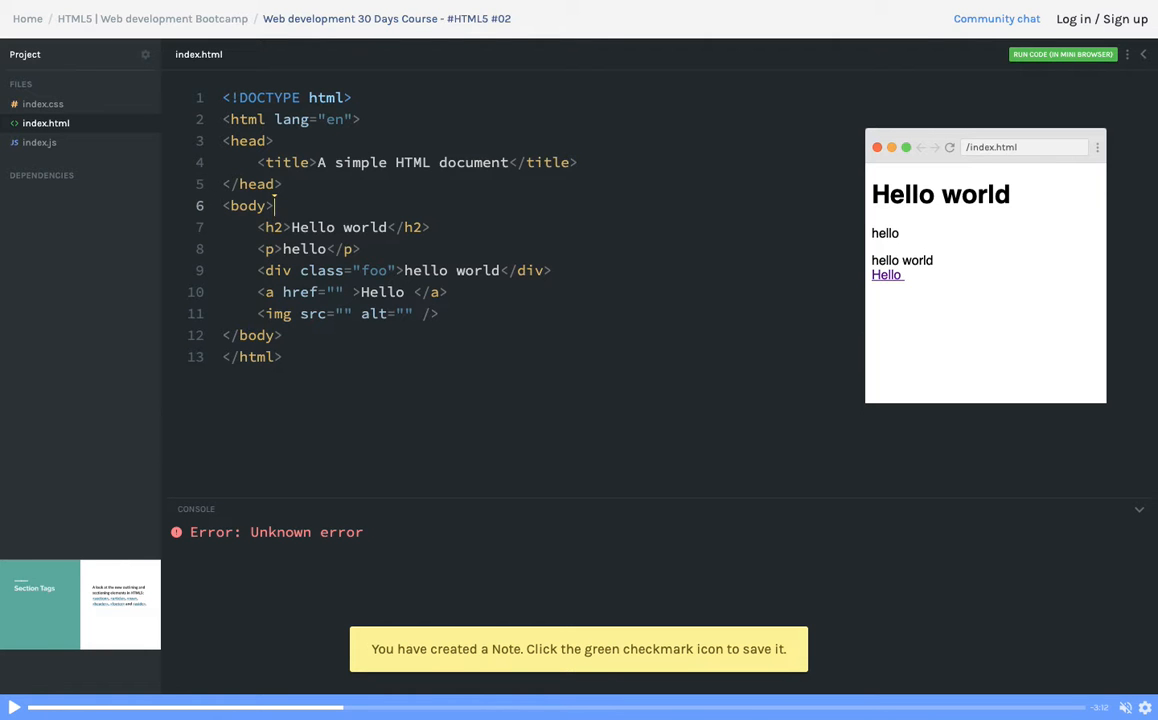
mouse_move(380, 242)
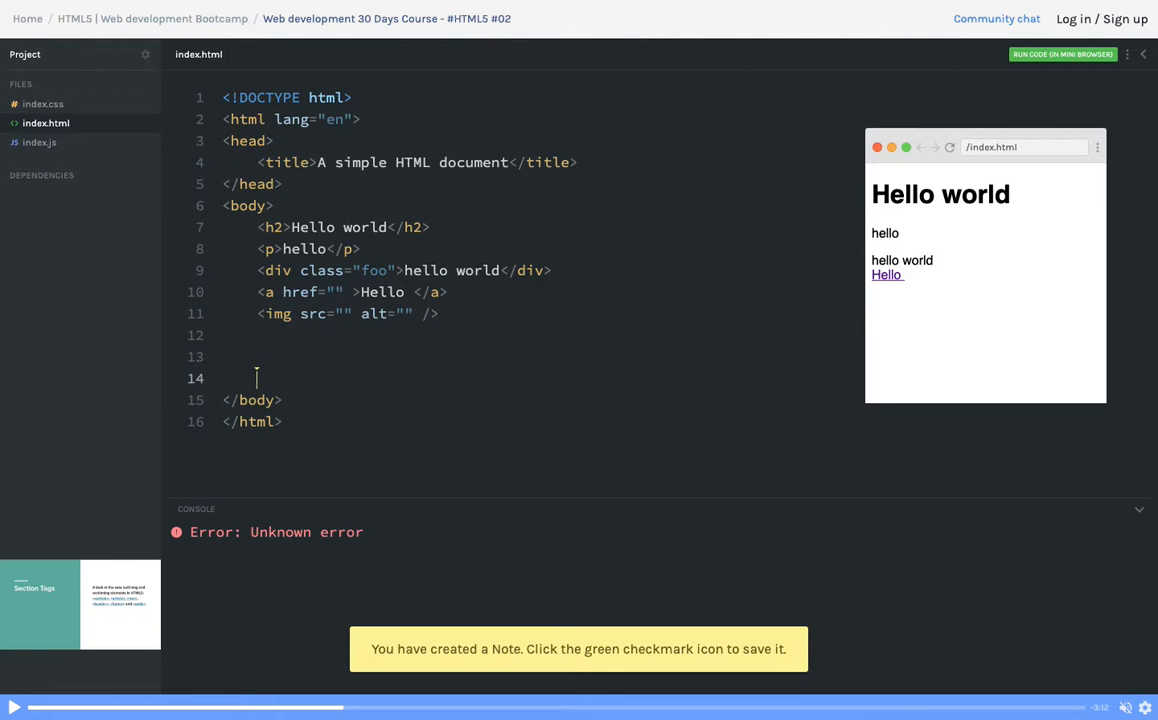
Step: Add a <form action=""> ... </form> containing a first input of type text
type("<")
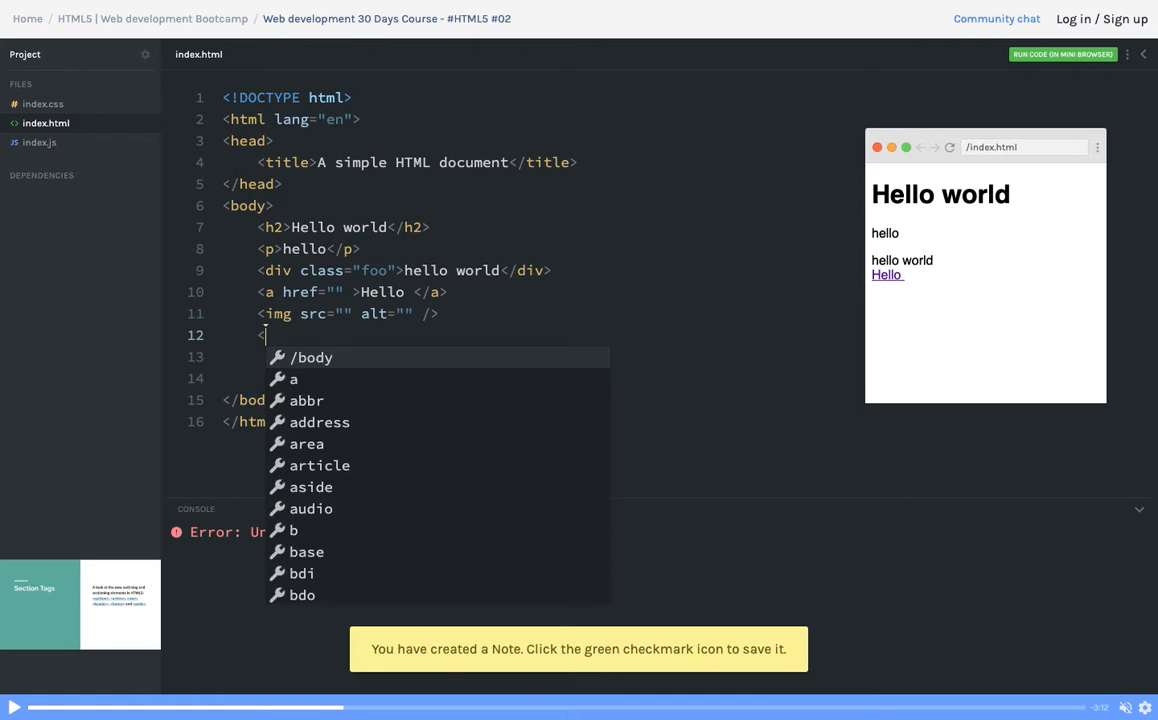
type("form action=\"\" >")
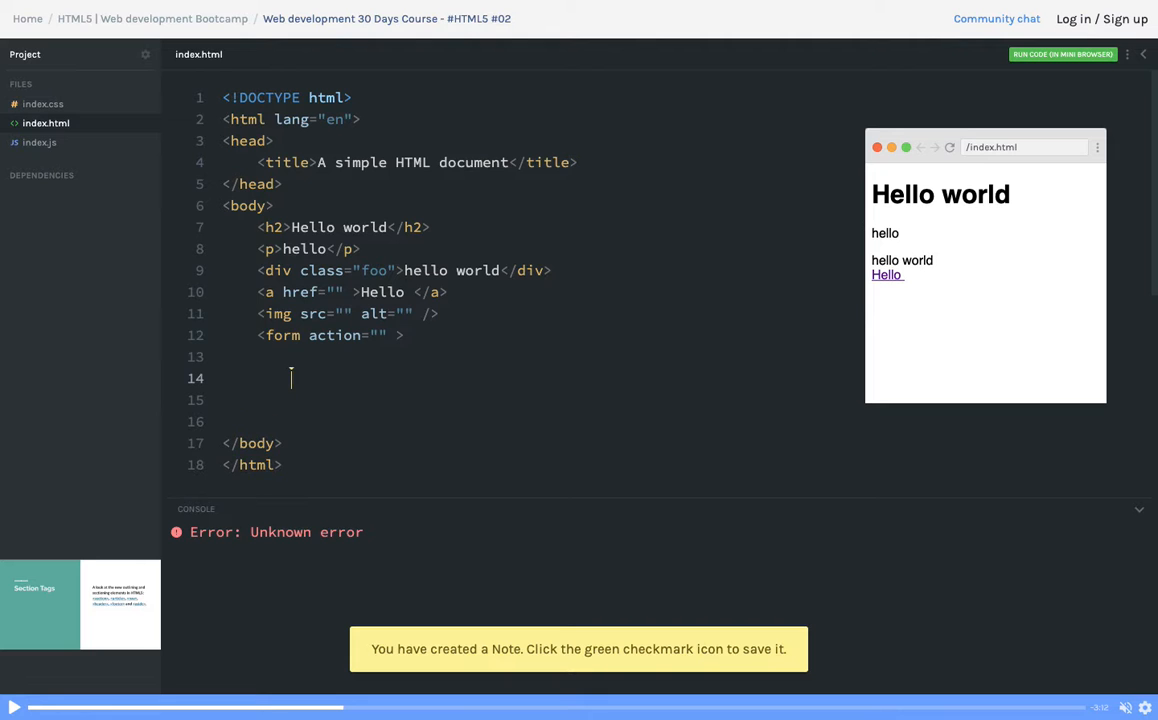
type("</")
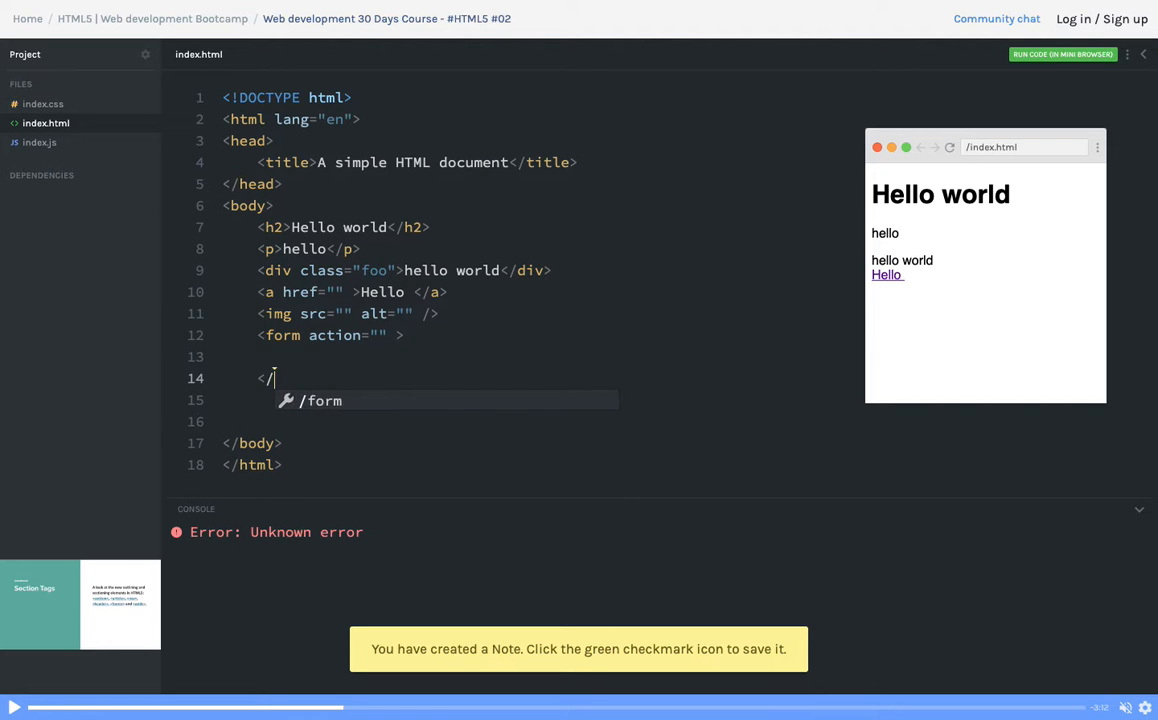
type("form?")
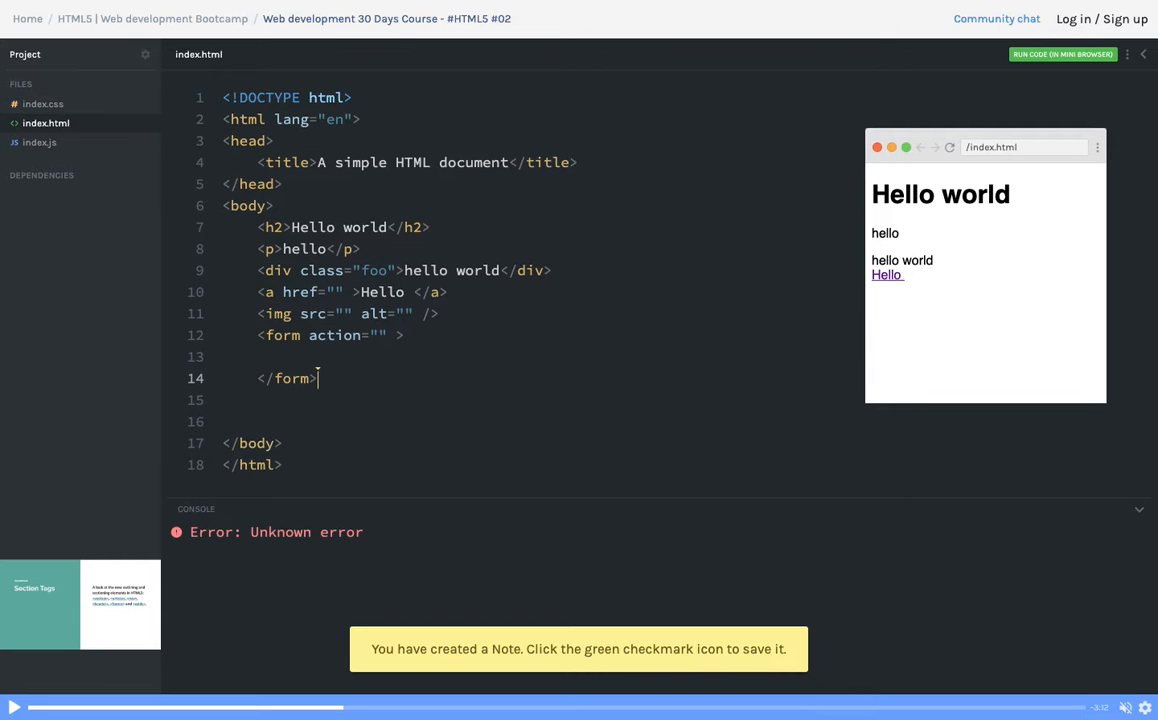
type("<")
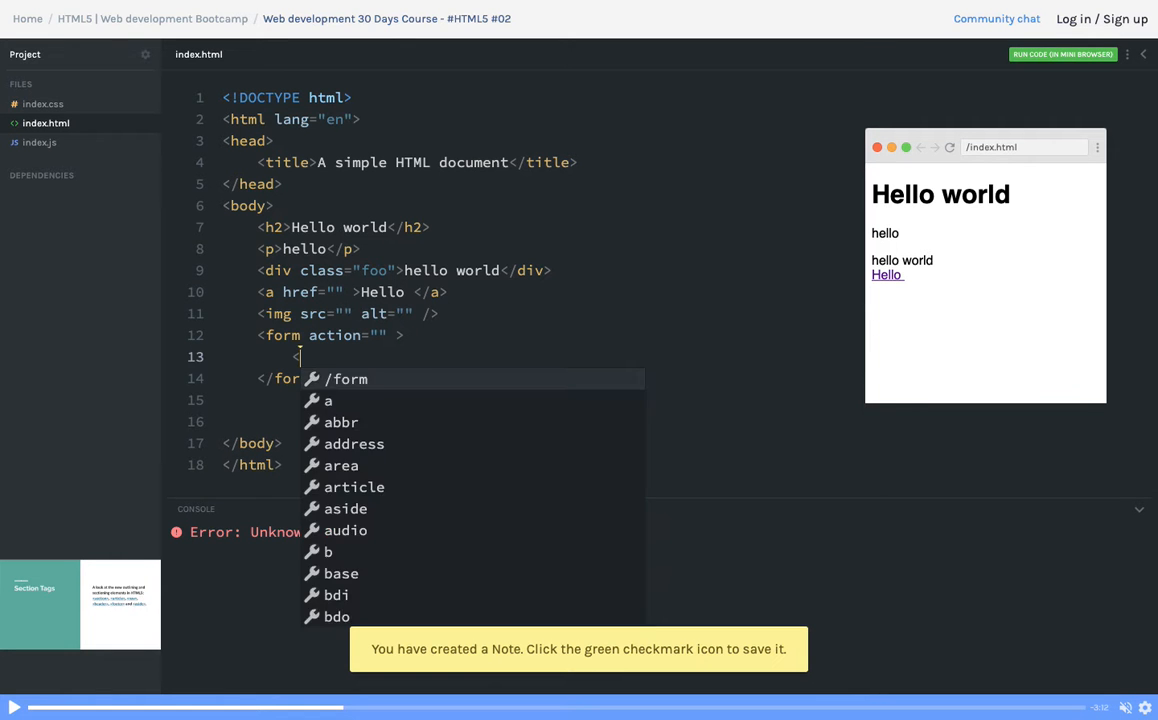
type("input type")
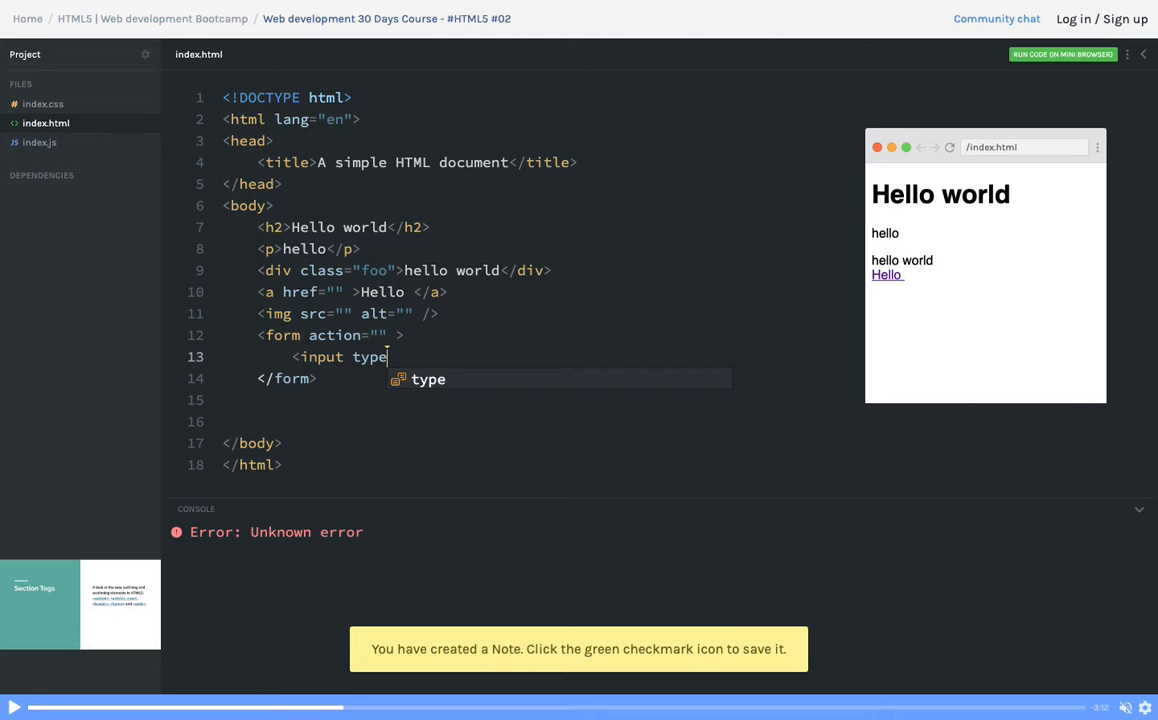
type("=\"text\" >")
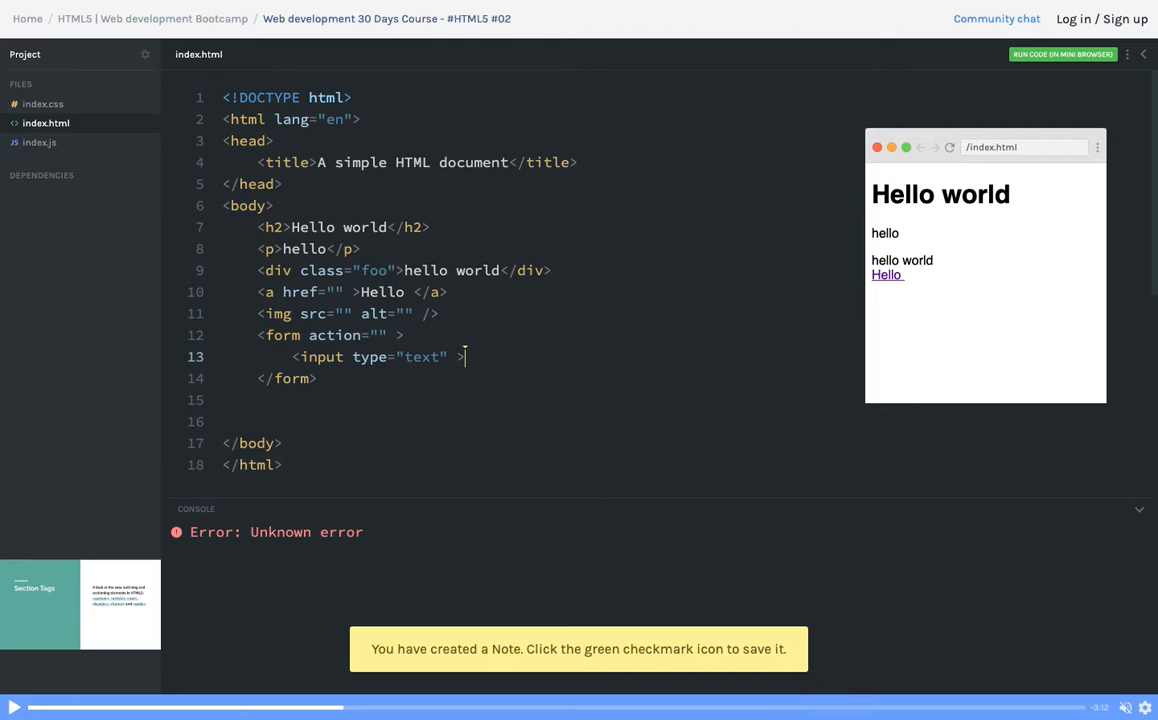
key("enter")
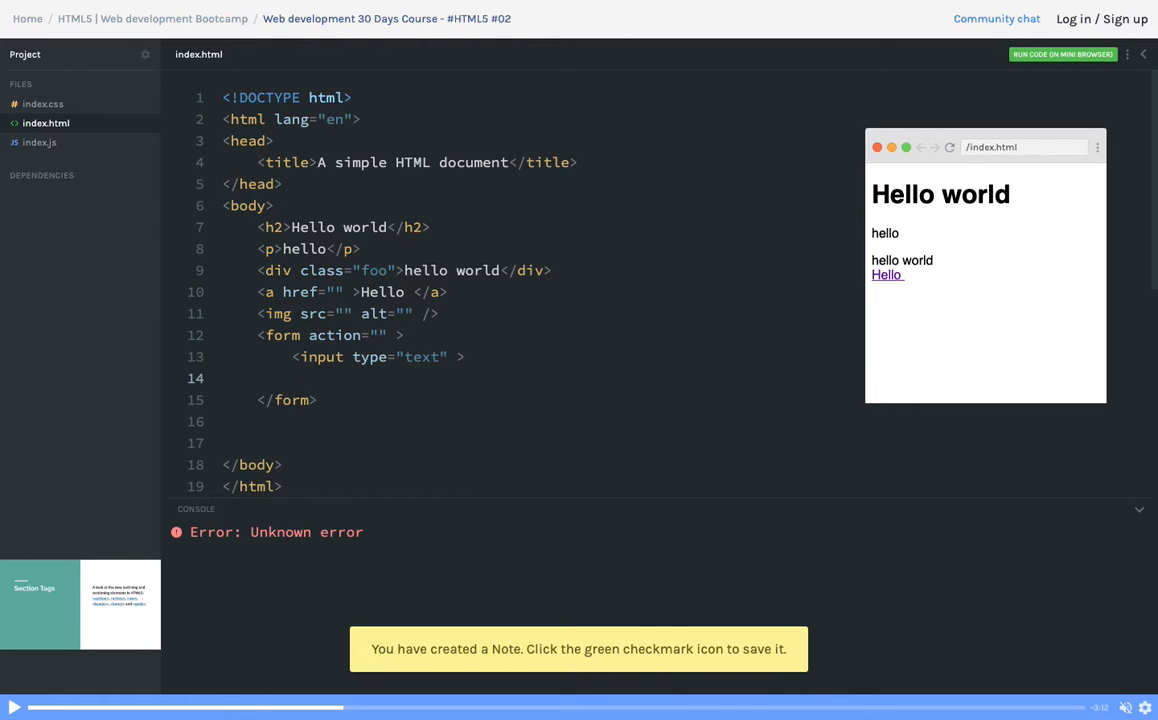
Step: Add a file input and give the inputs name/id username and name/id file
type("<input")
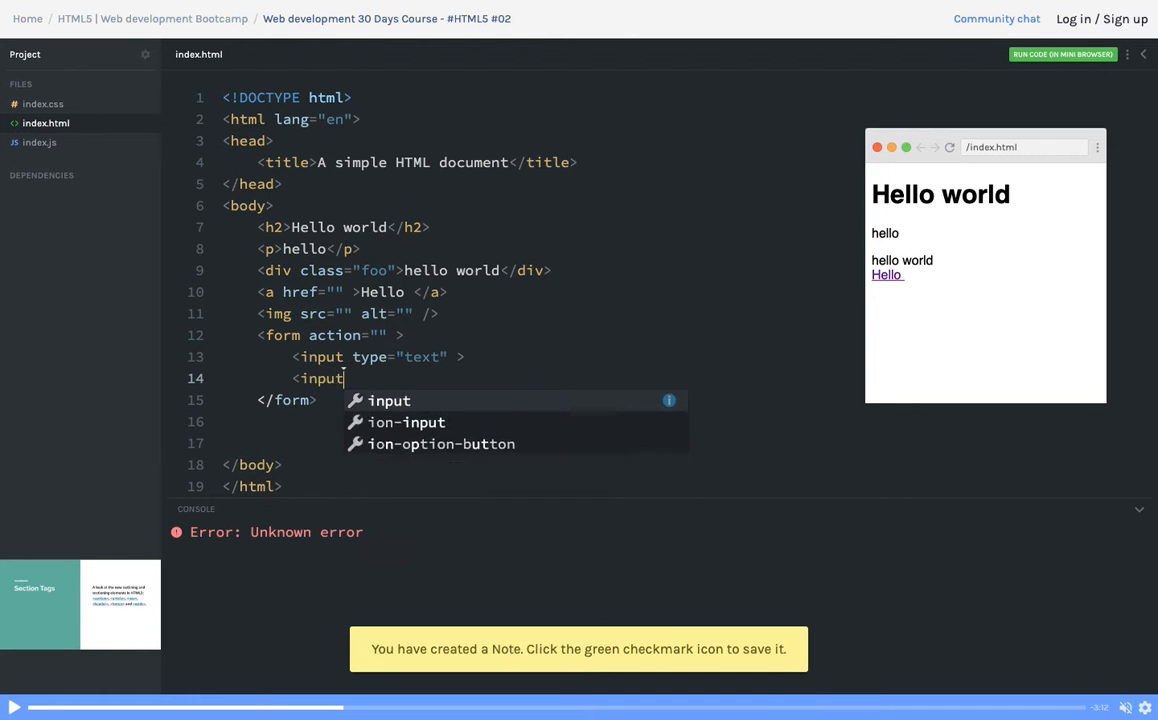
type("type=\"file\" >")
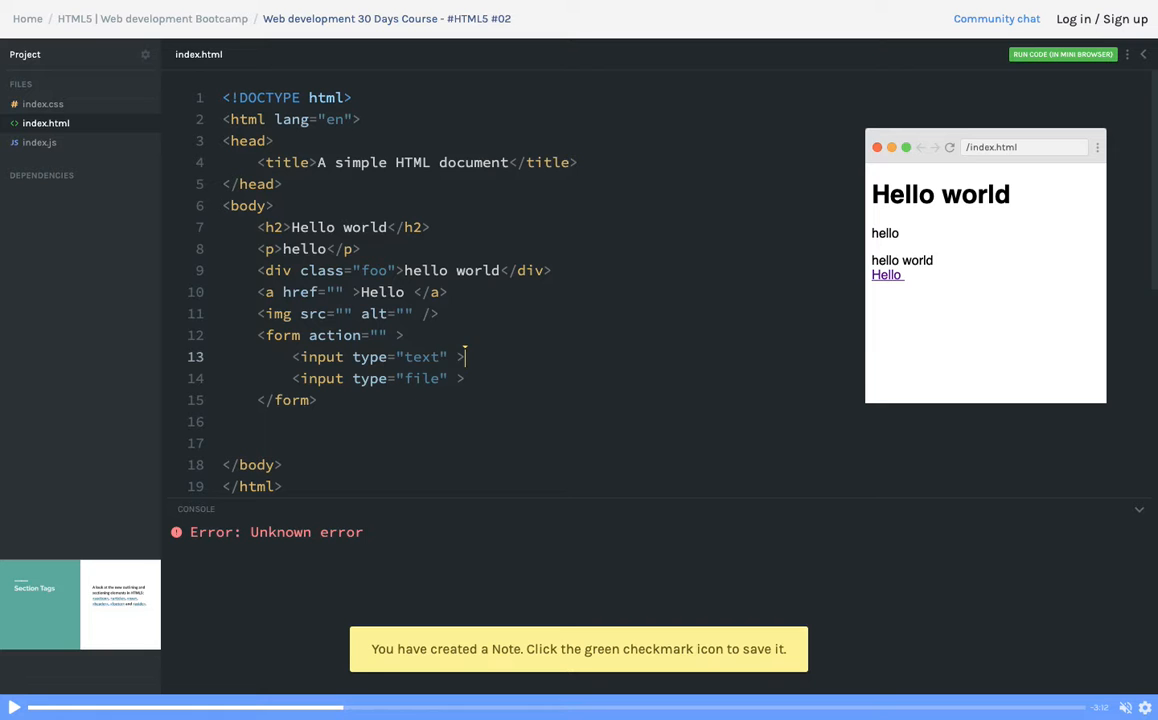
type("name=\"u\"")
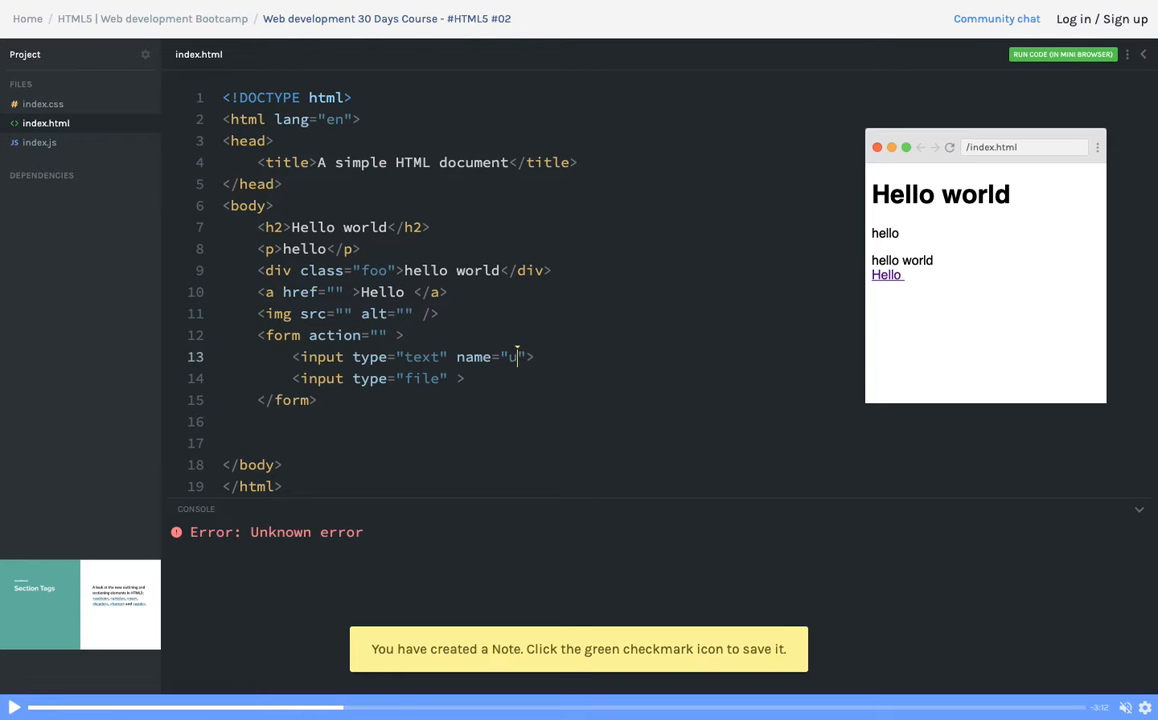
type("sername\" i")
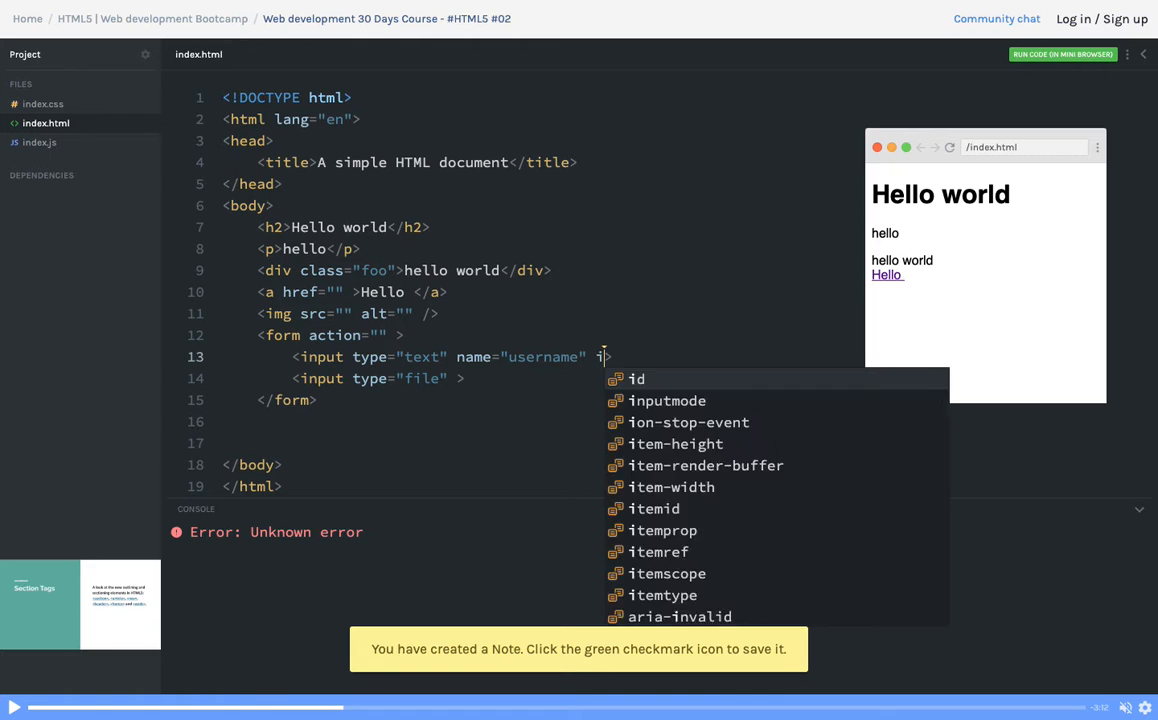
type("id=\"username")
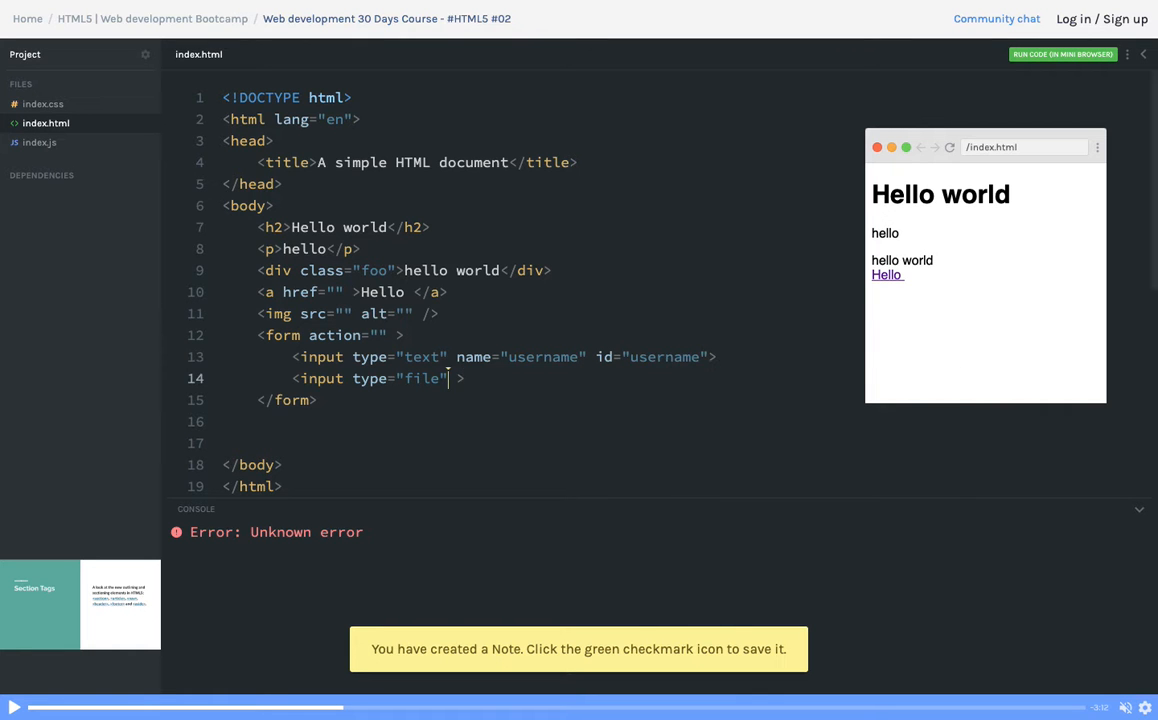
type("name=\"\"")
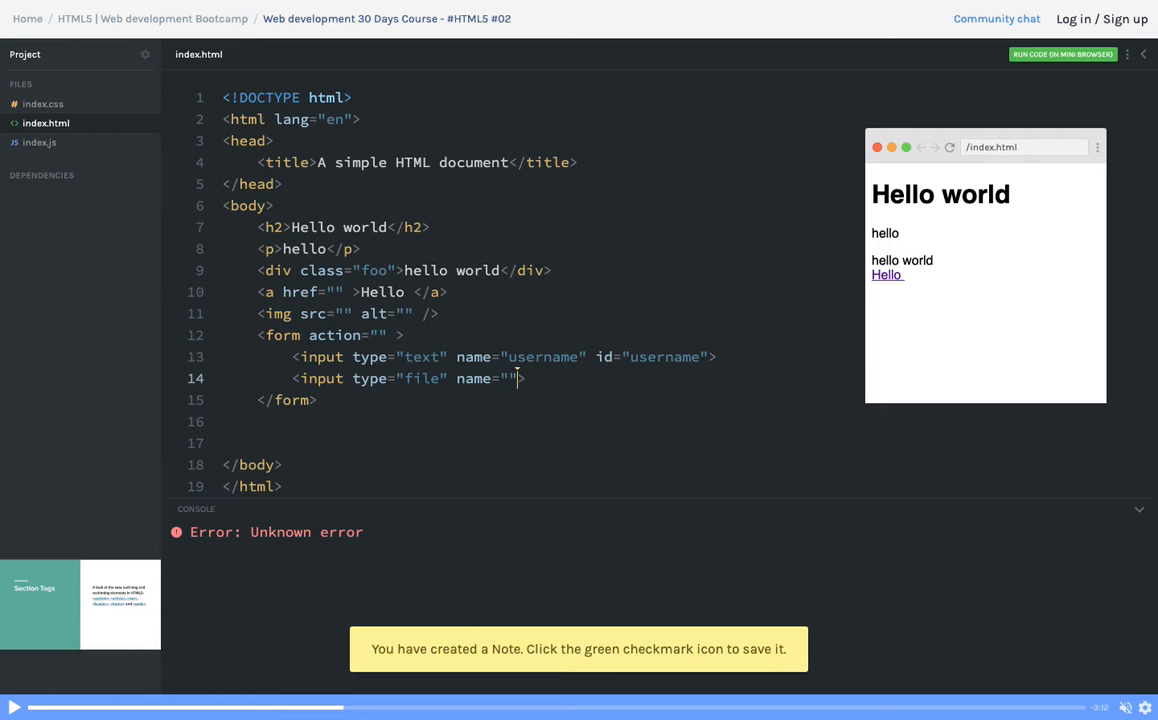
type("id")
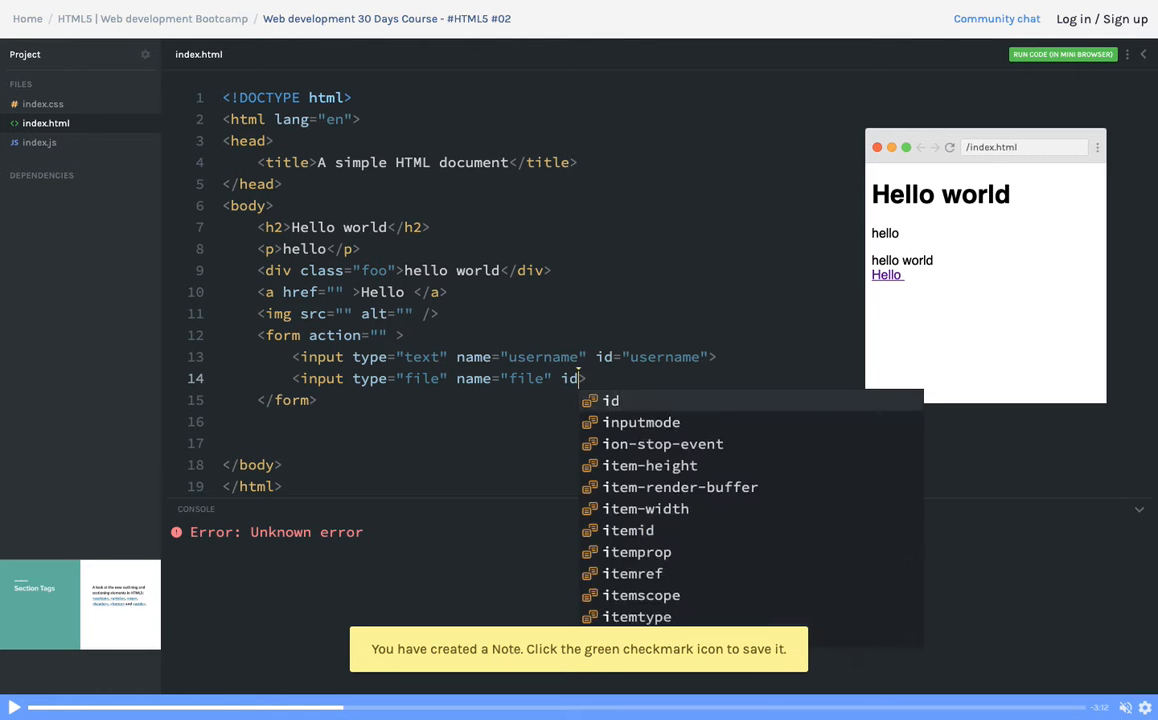
type("=\"file\">")
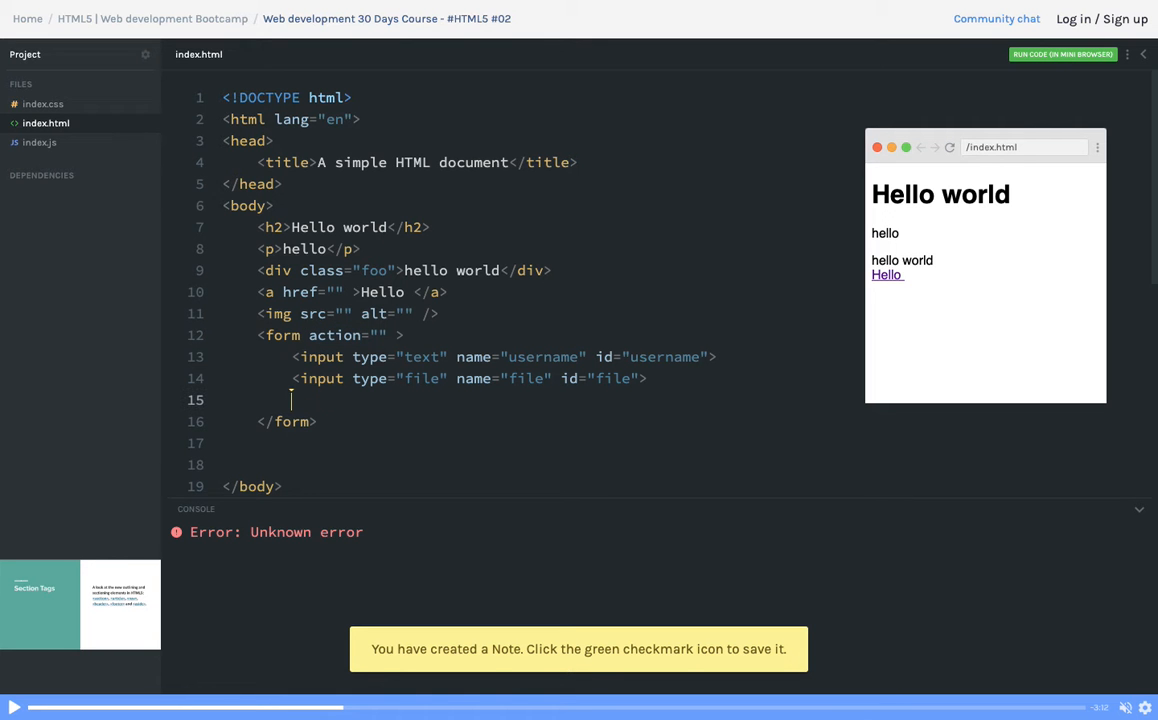
Step: Add <input type="button" value="button"> before </form>, dropping the temporary Submit text
type("<input type=\"\"")
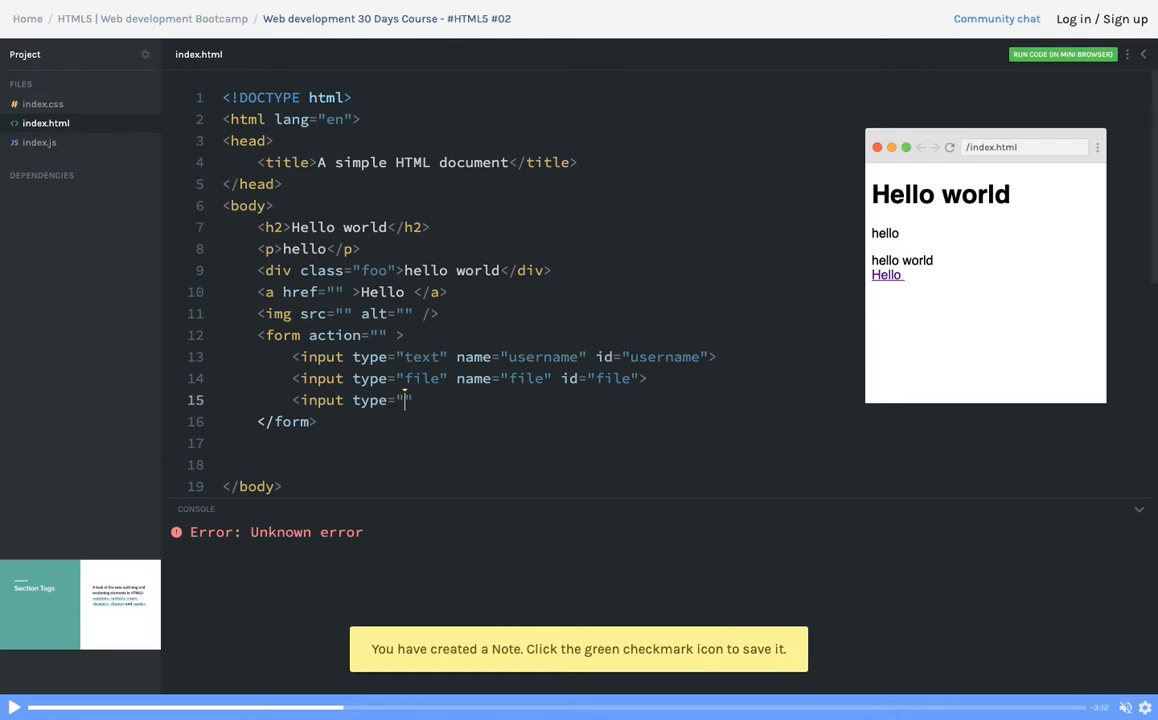
type("button")
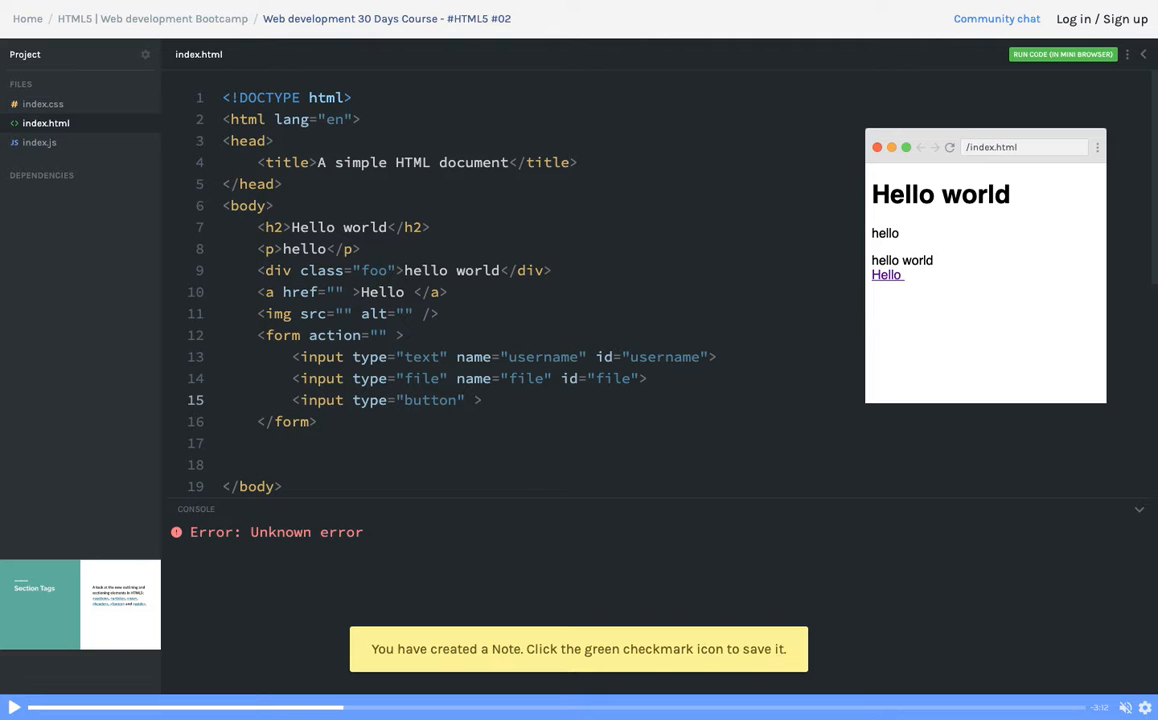
type("Submit")
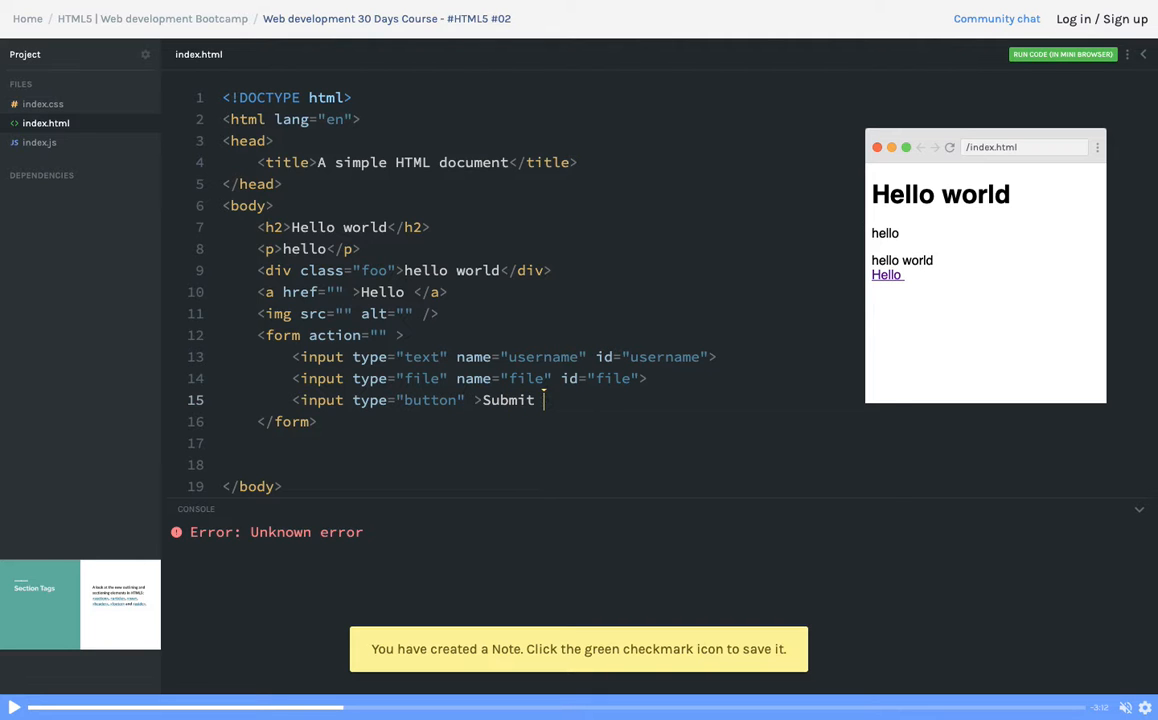
type("</form>")
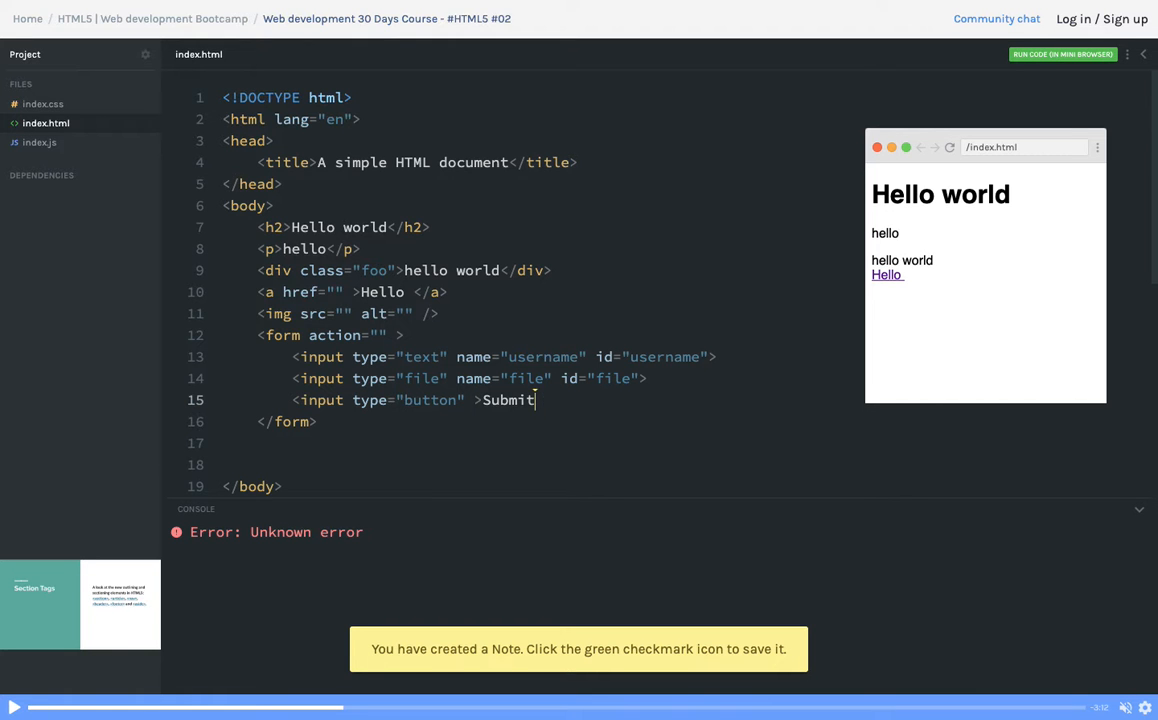
key("Backspace")
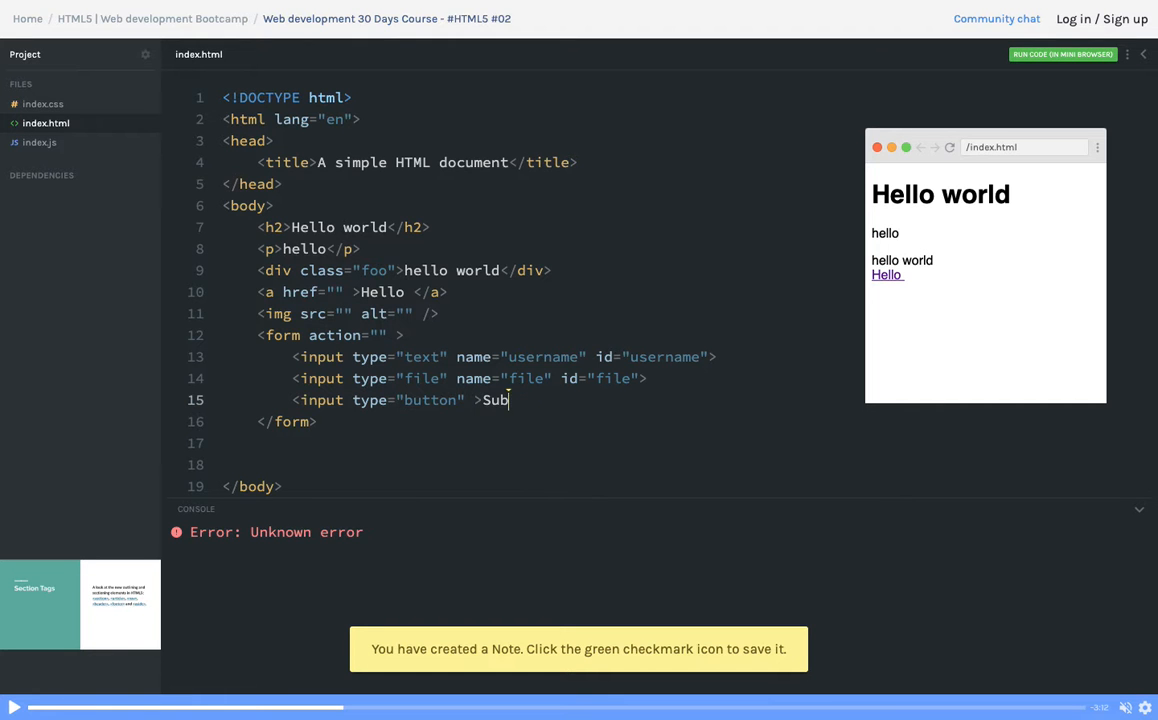
type("value=\"button")
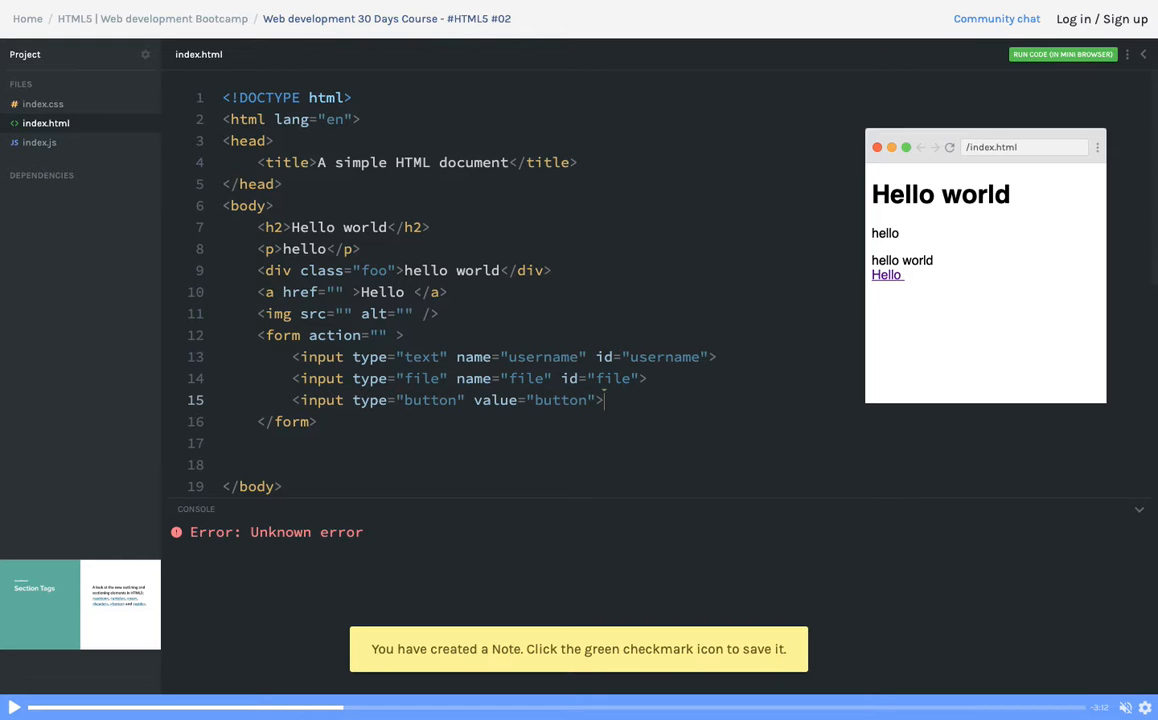
mouse_move(592, 56)
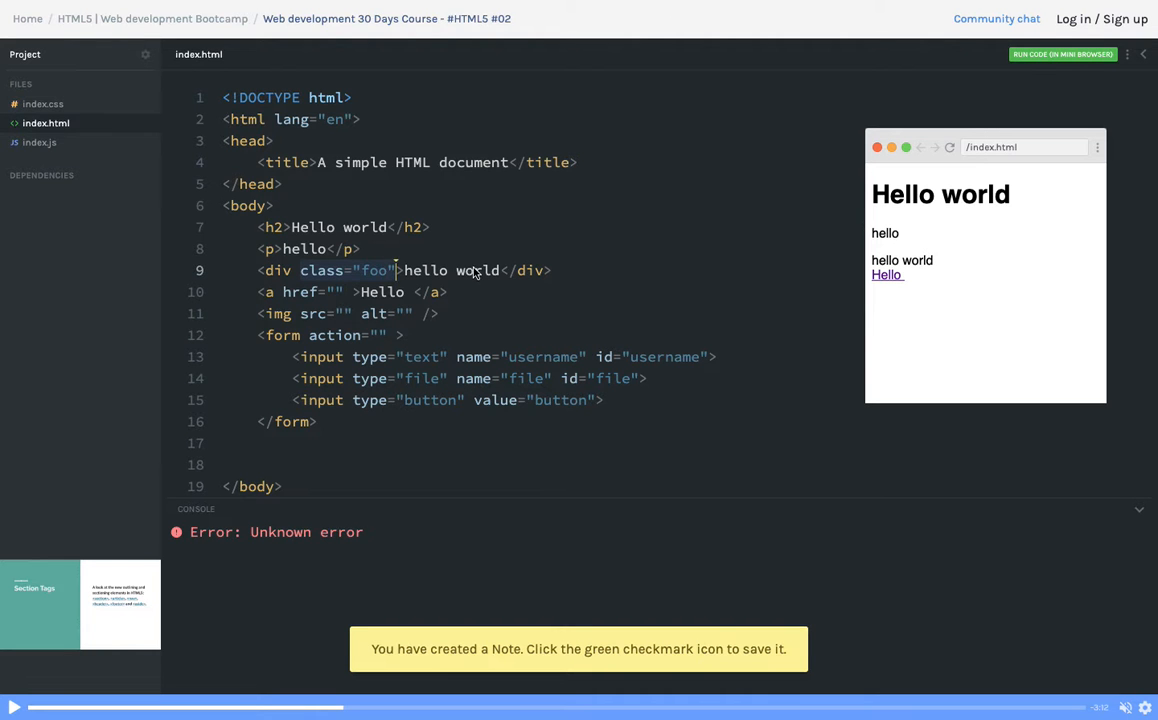
double_click(320, 270)
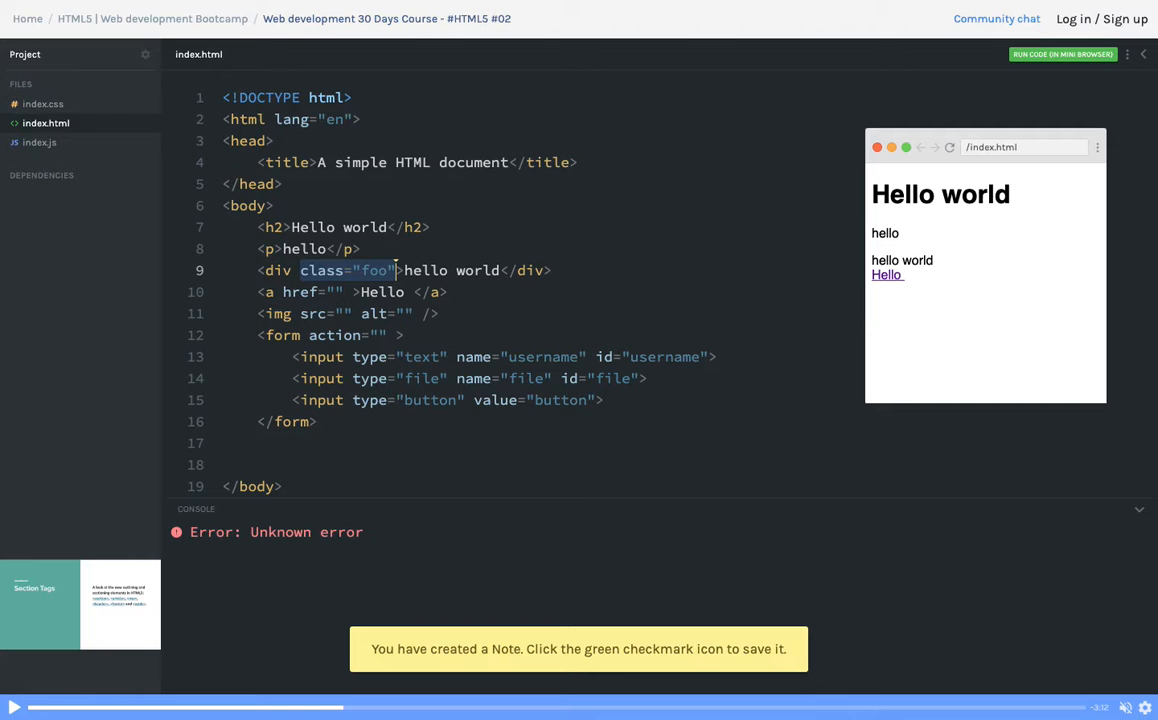
left_click(420, 378)
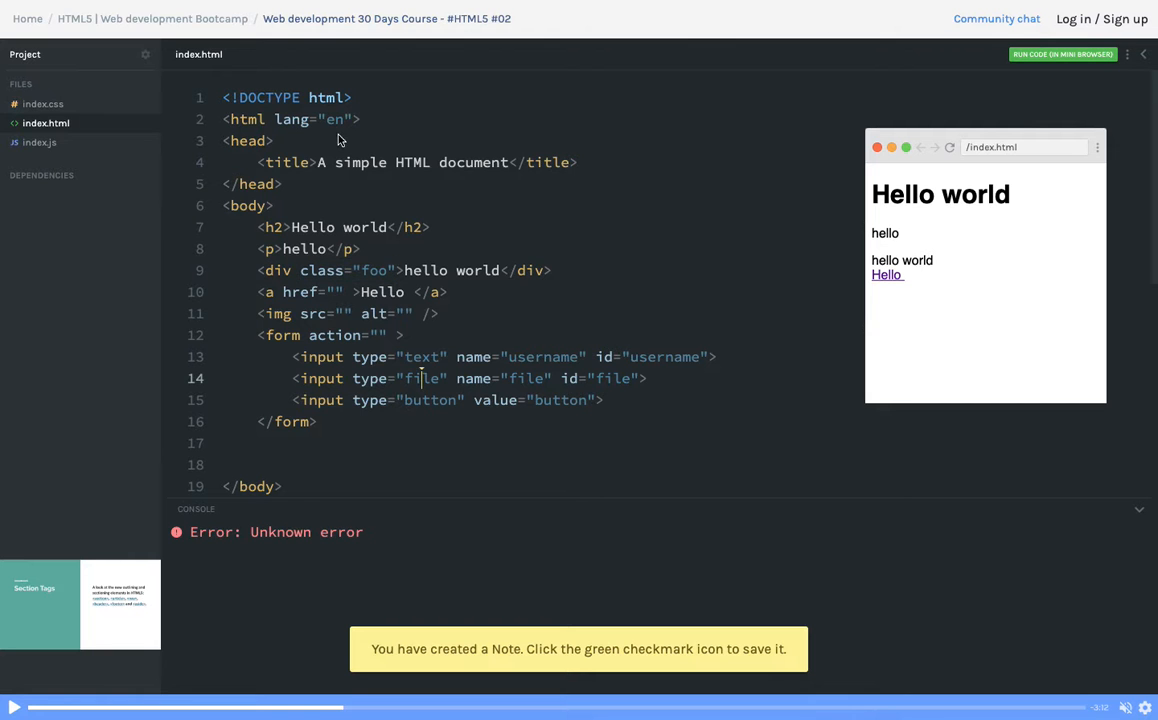
double_click(336, 120)
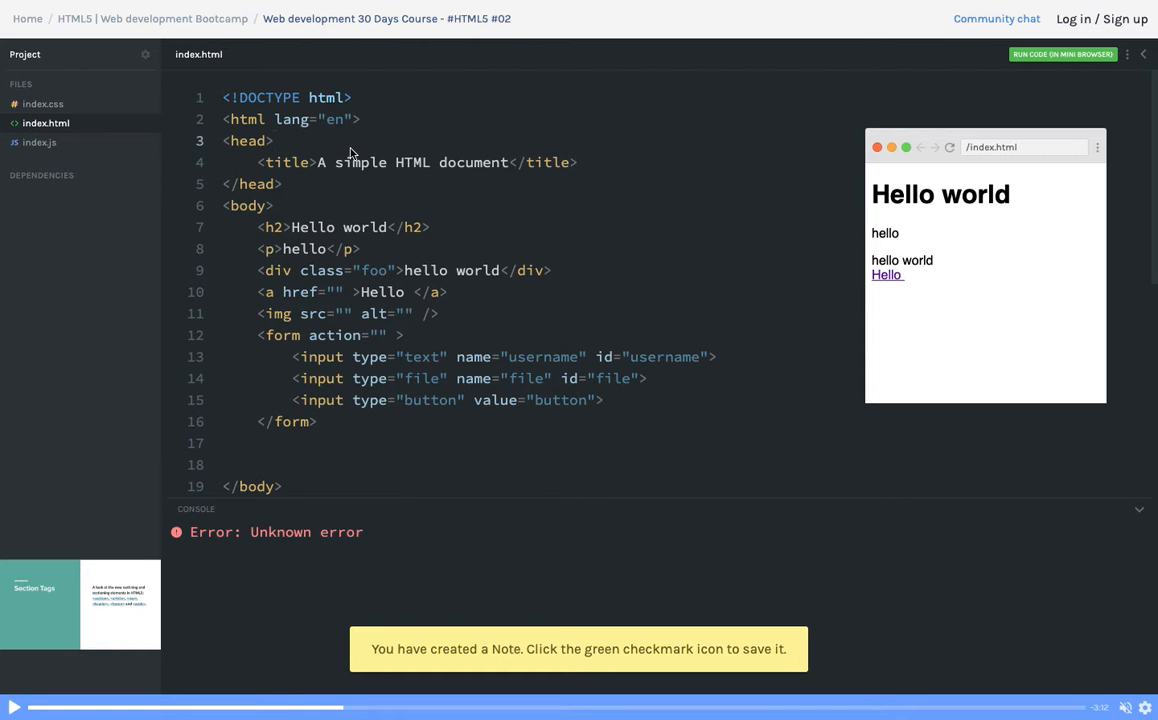
Step: Type a <script src=""> element, leaving the body with h1, p, div fooId/foo and the gogole.com link
type("<script")
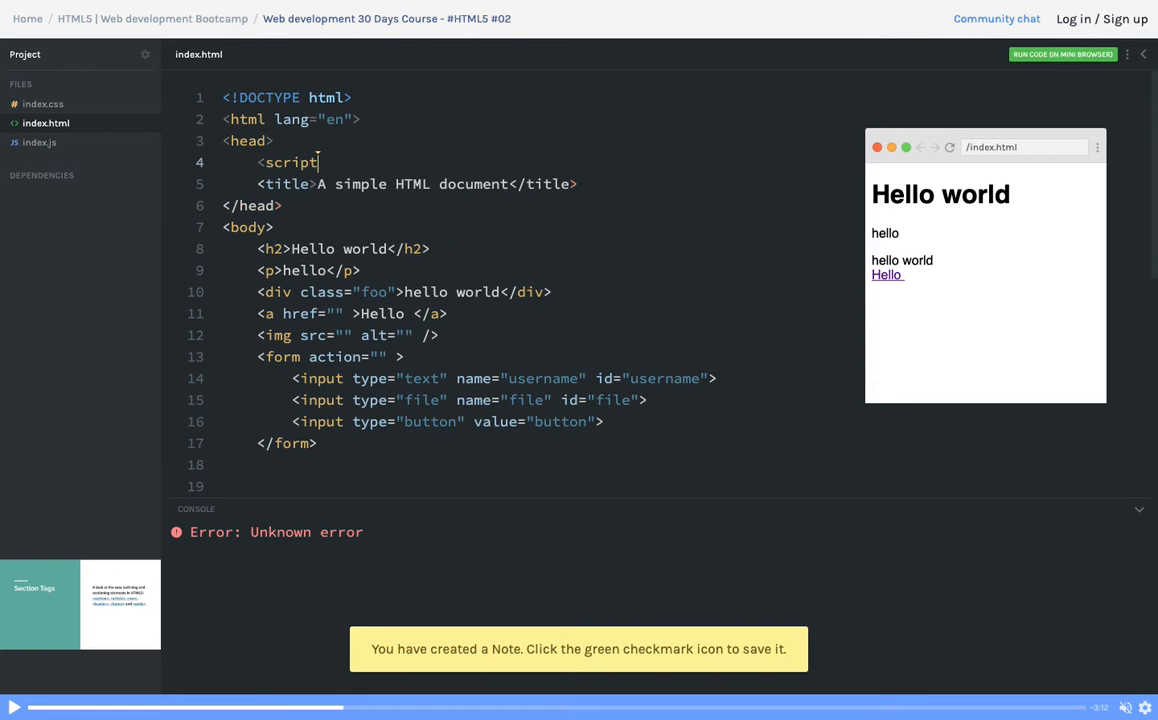
type("src=\"\"")
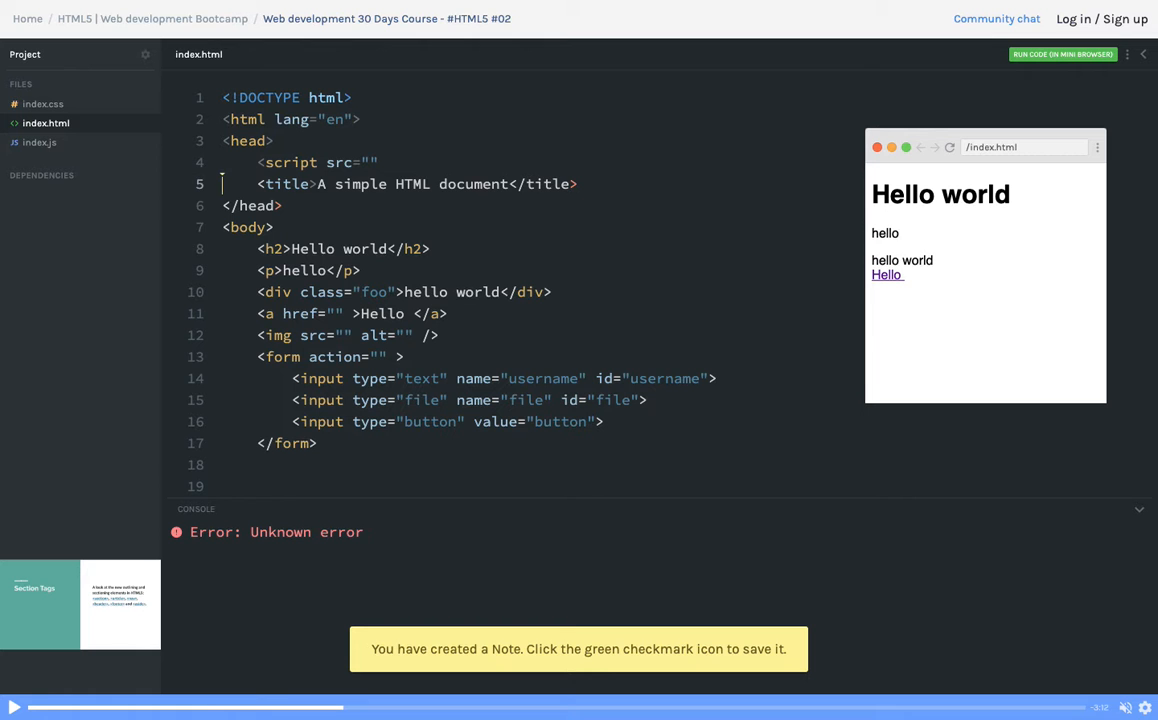
type("async")
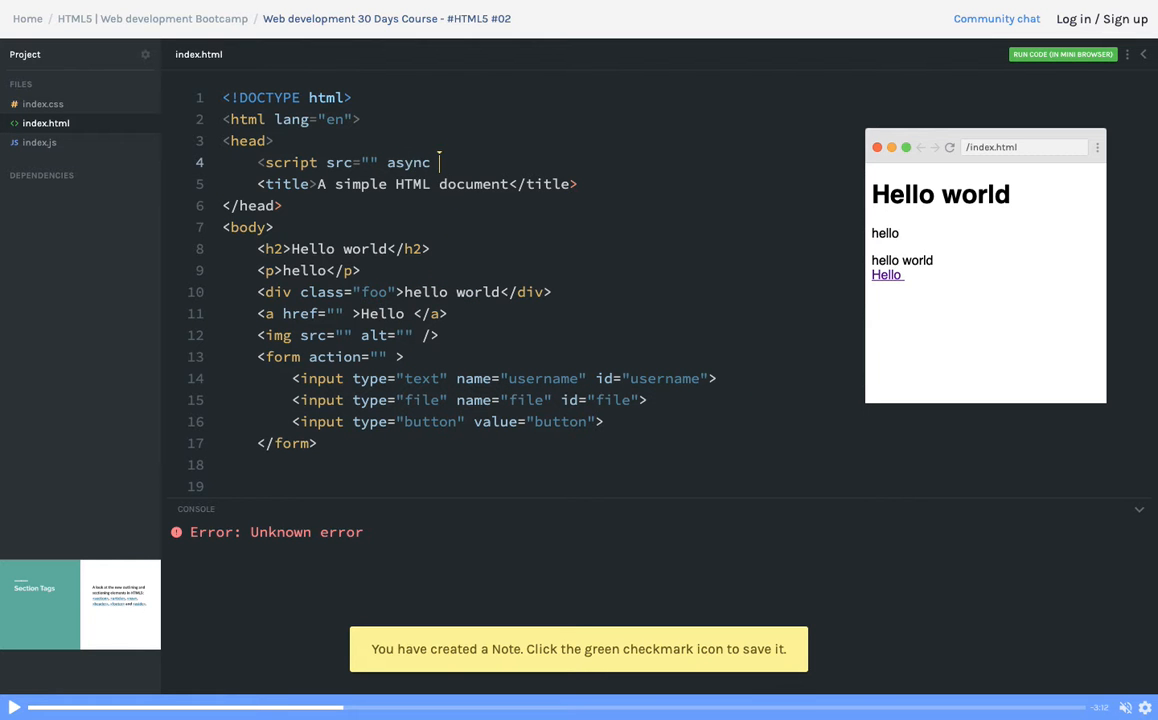
type("/>")
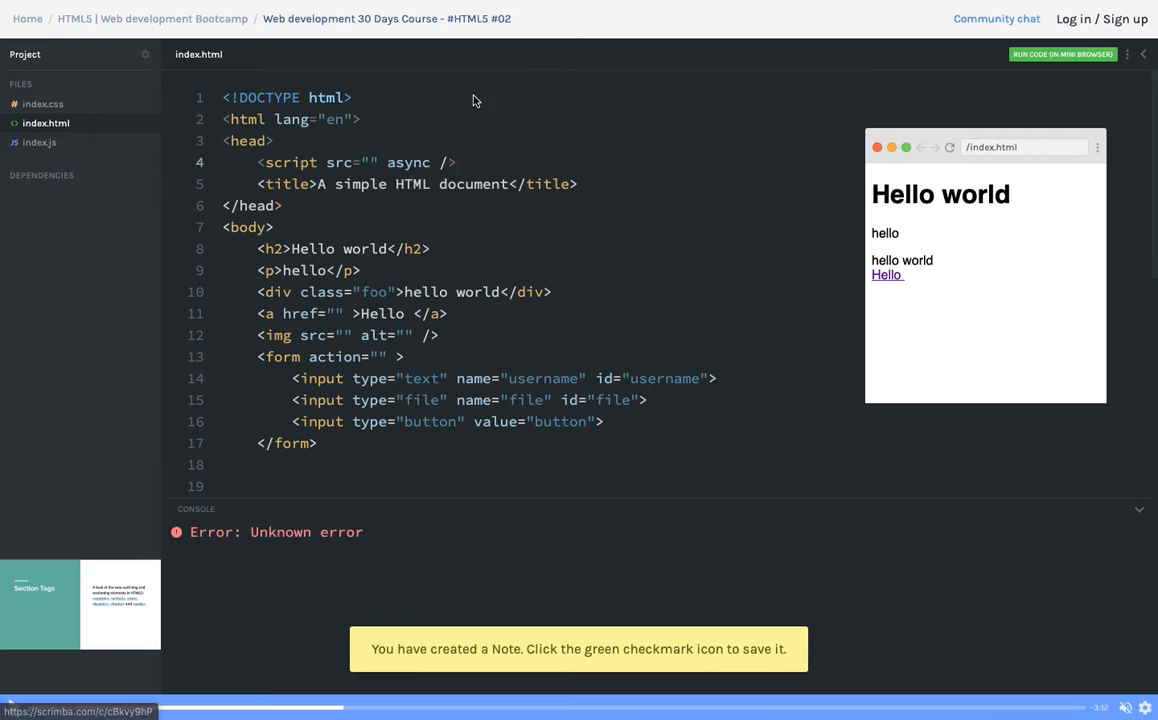
double_click(412, 184)
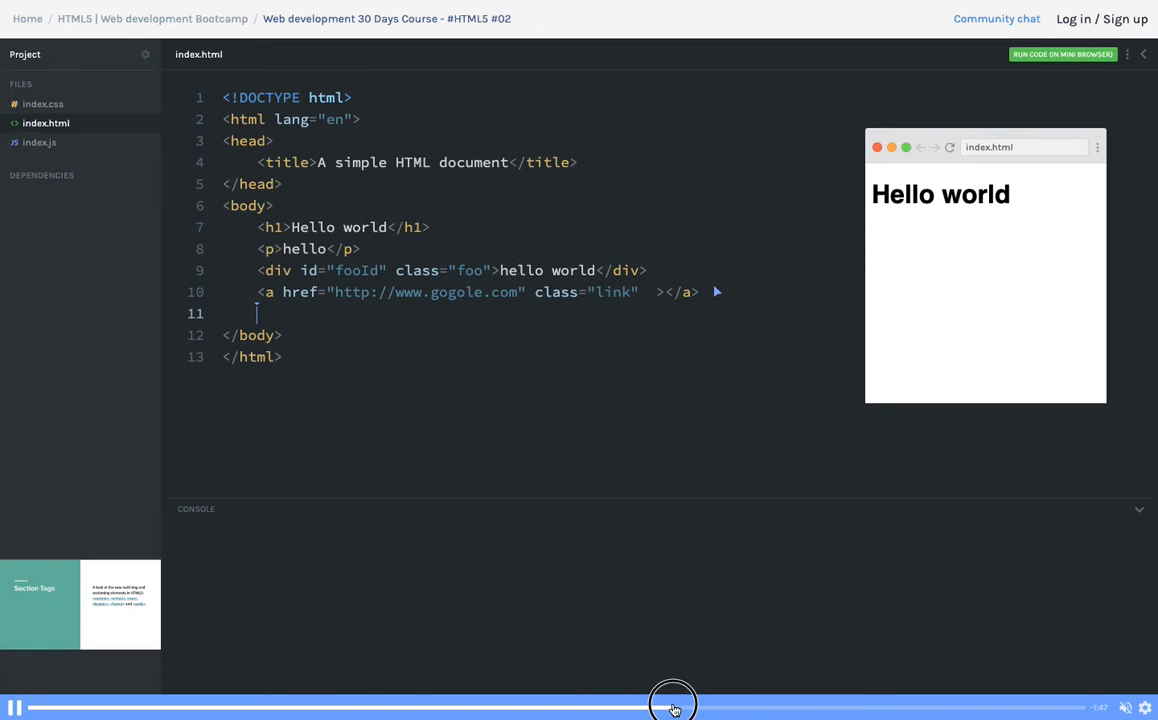
Step: Add <abbr title="hello world"></abbr> after the link
type("<abbr title=\"hello world\"></abbr>")
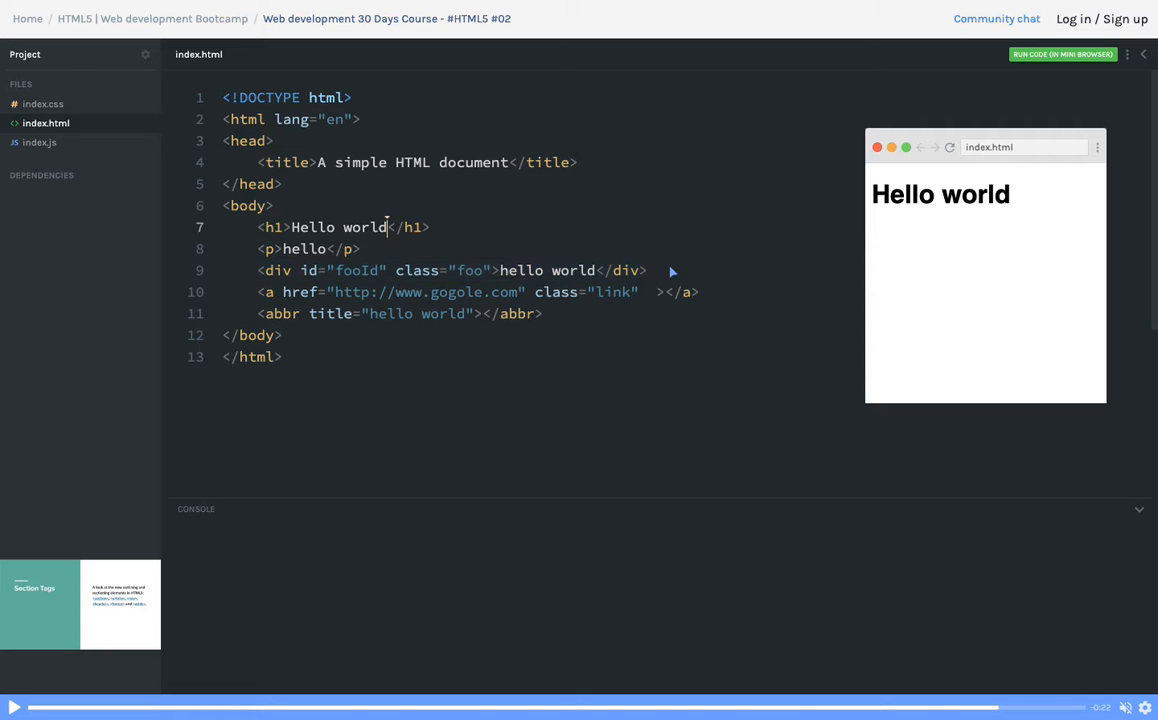
Step: Extend the h1 to "Hello world." followed by <span>say hello</span>
type(". <span")
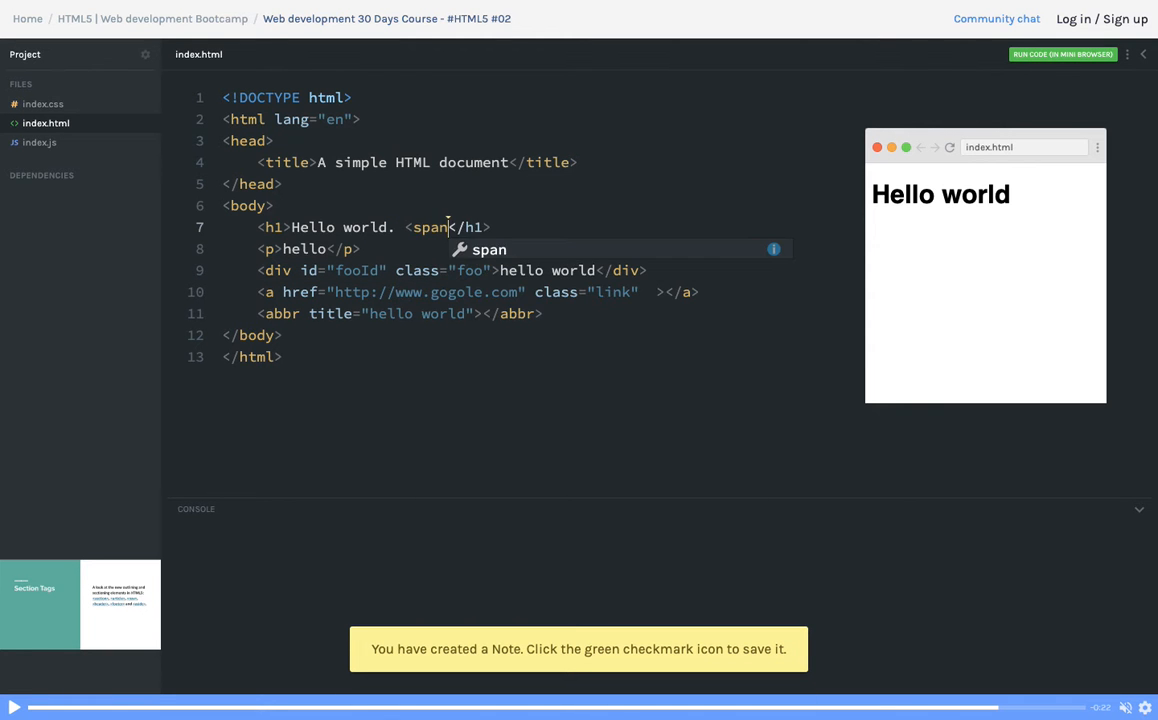
type("/")
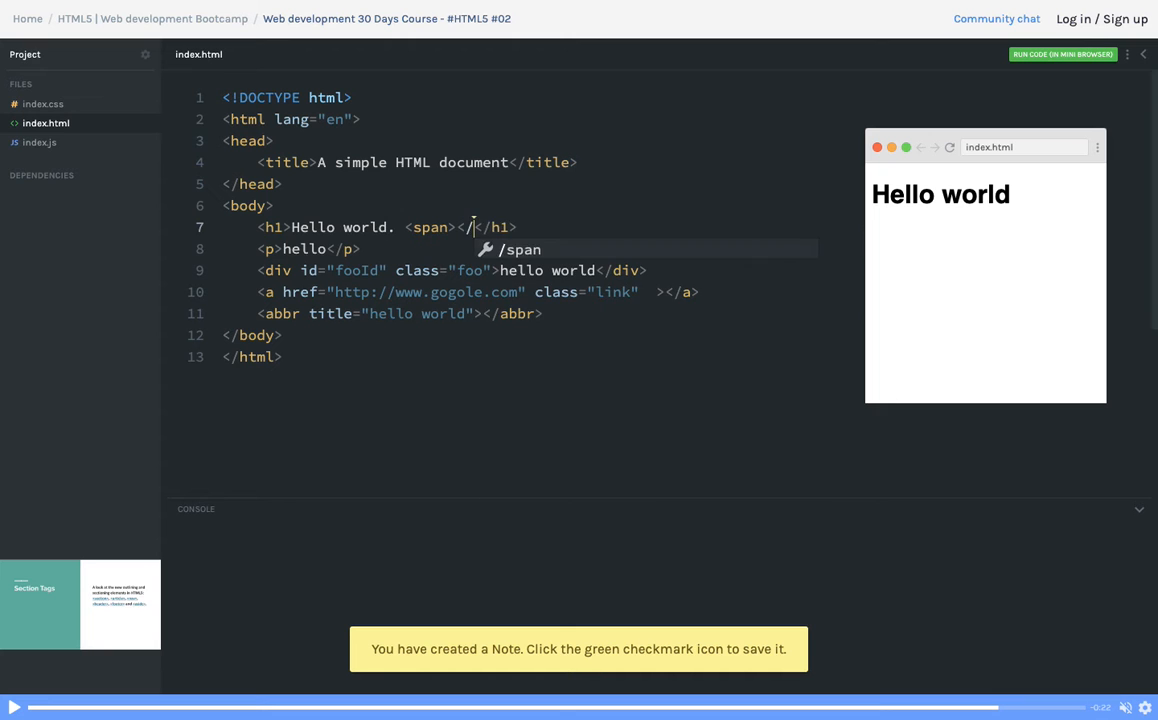
type("say hello")
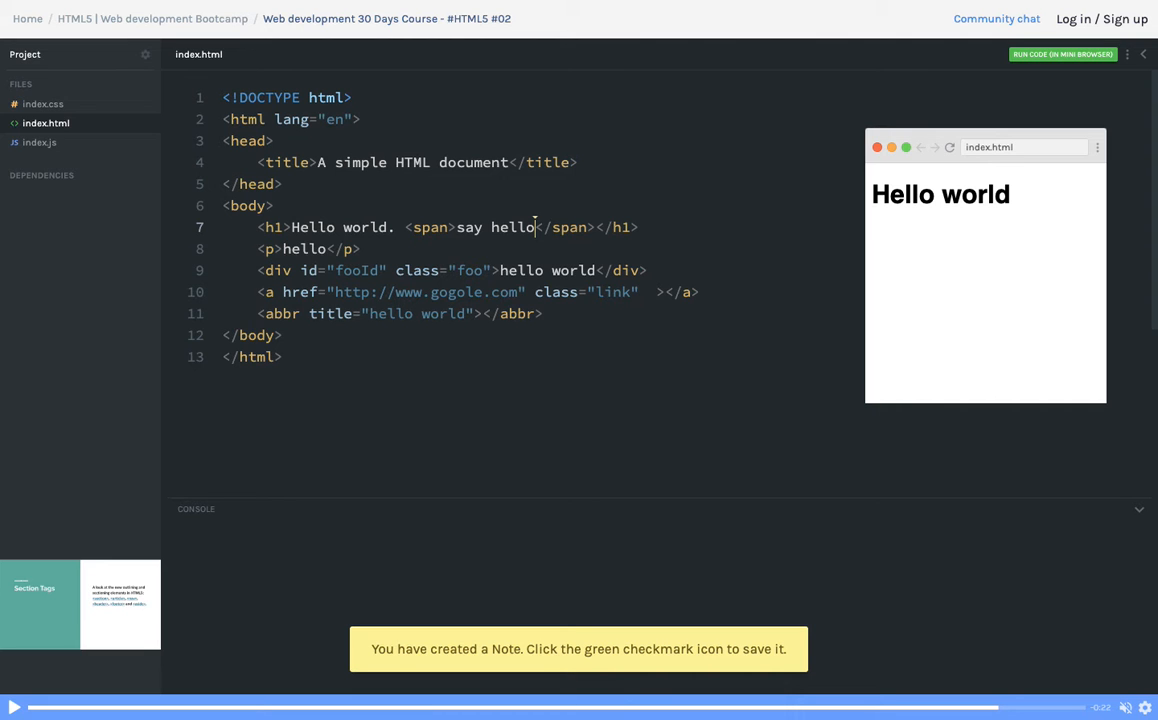
mouse_move(218, 248)
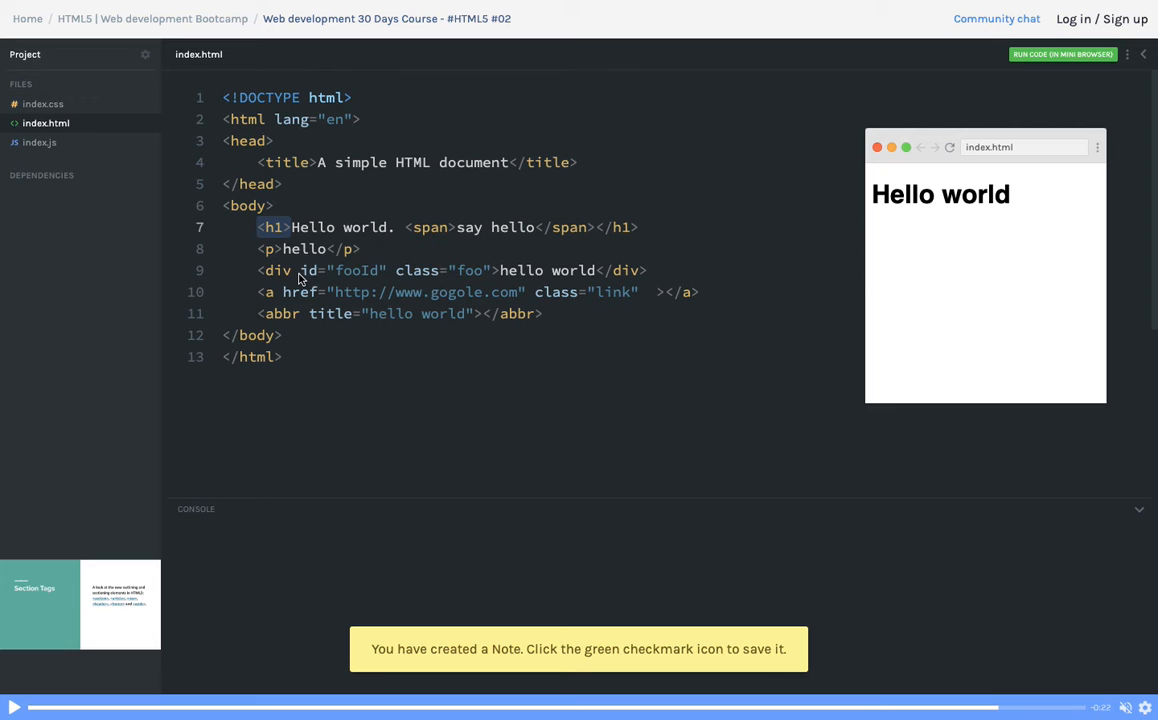
double_click(356, 270)
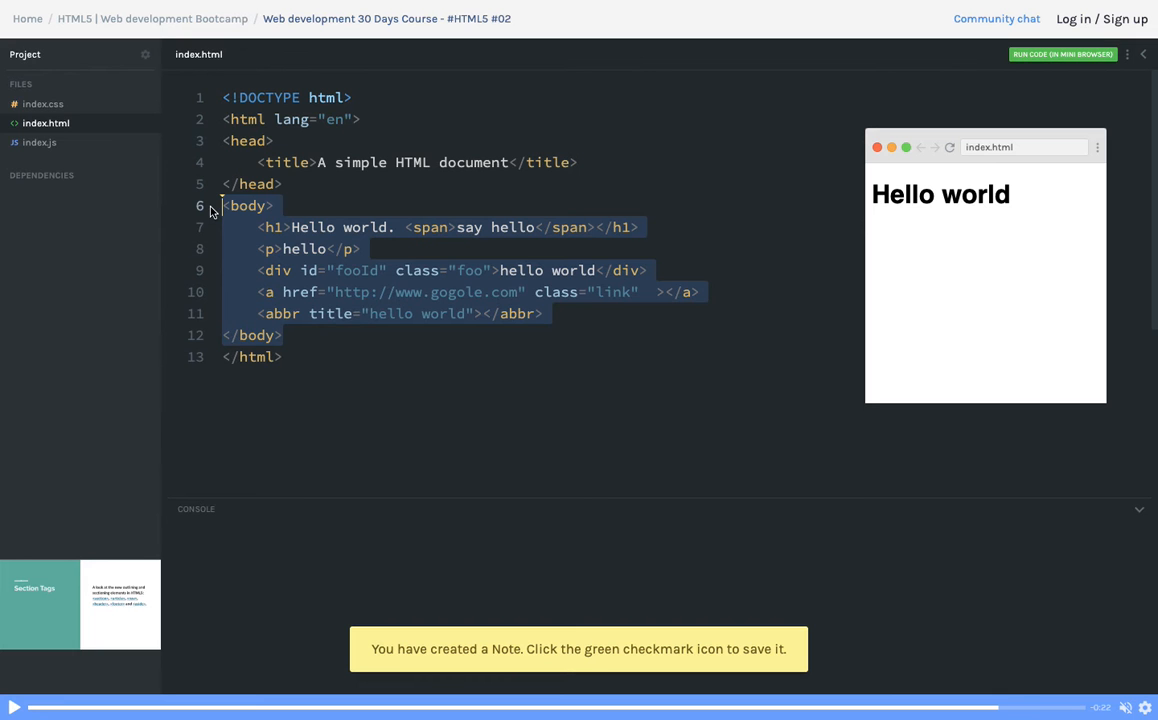
left_click(520, 320)
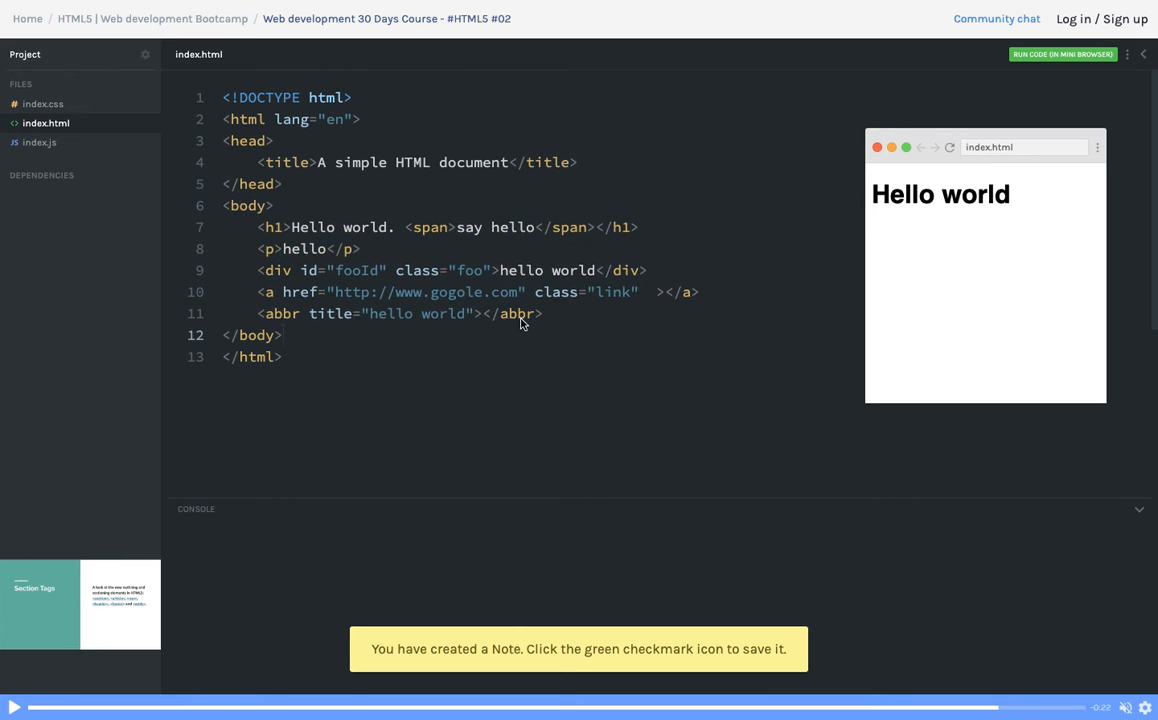
double_click(304, 228)
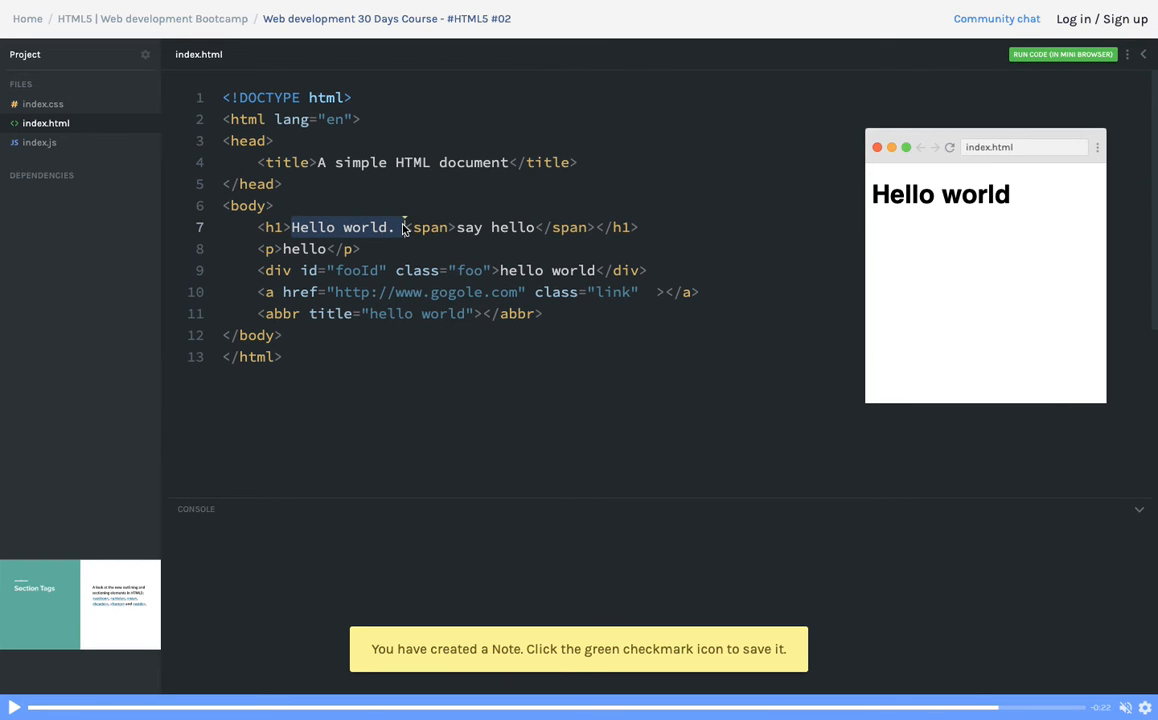
mouse_move(564, 322)
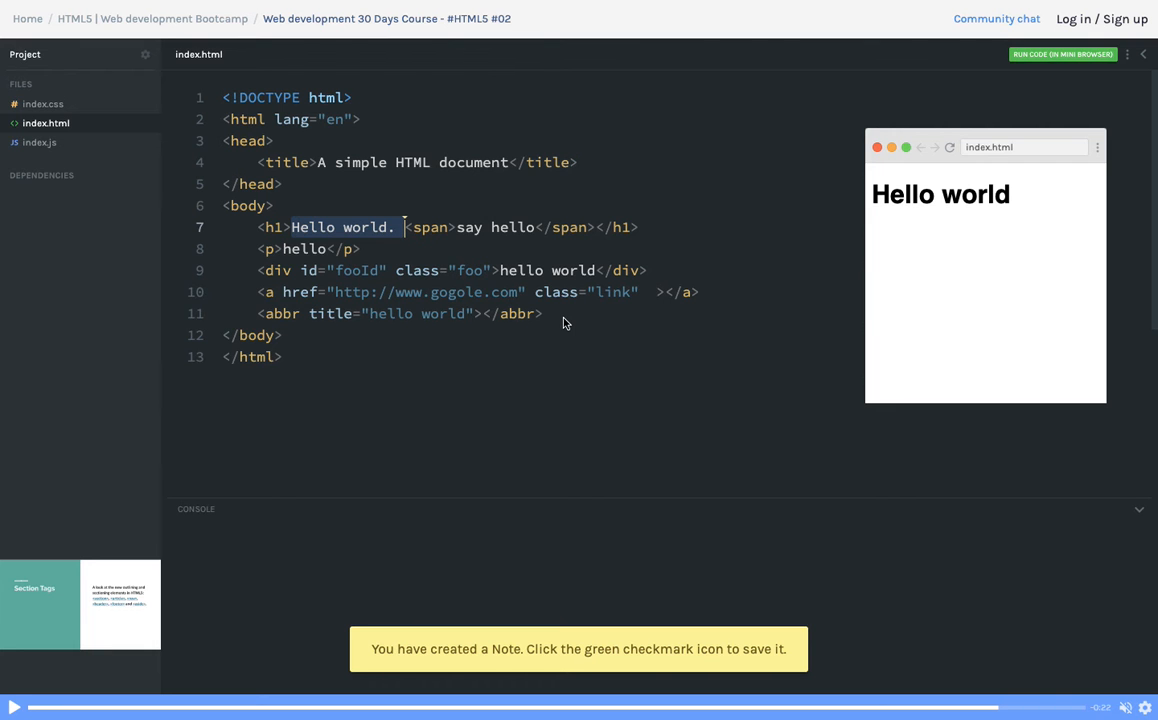
mouse_move(476, 292)
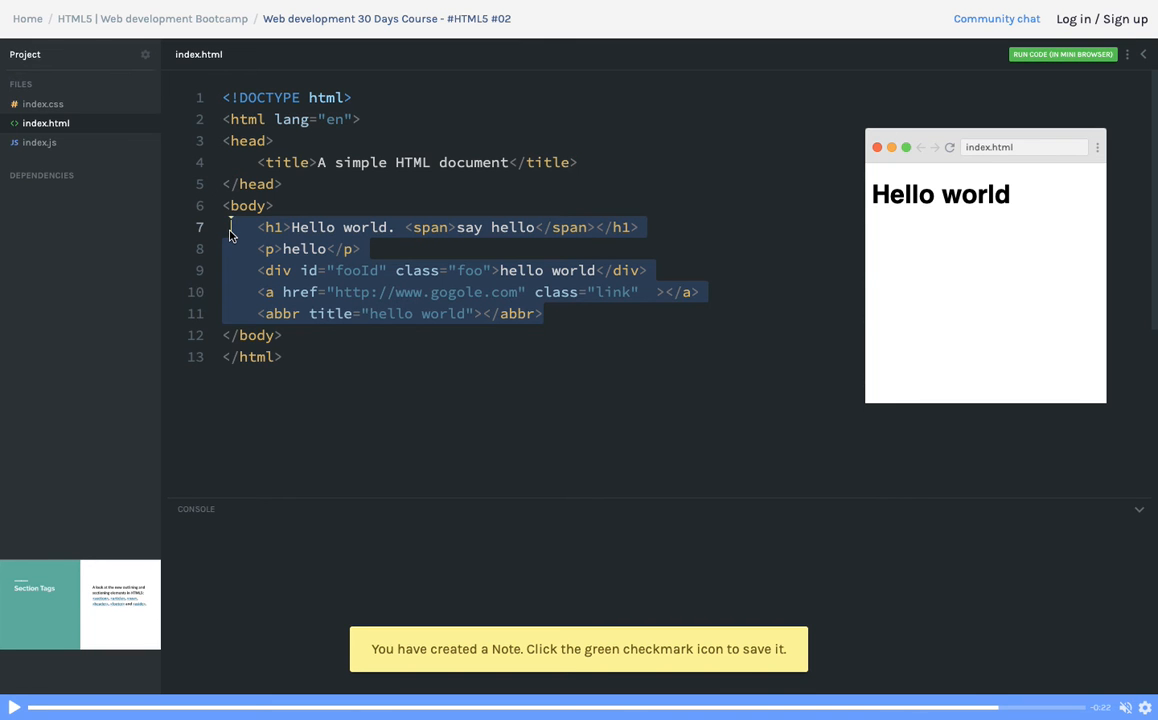
Step: Preview the page in the mini browser, give the link the text Hello link, then close the preview
left_click(948, 148)
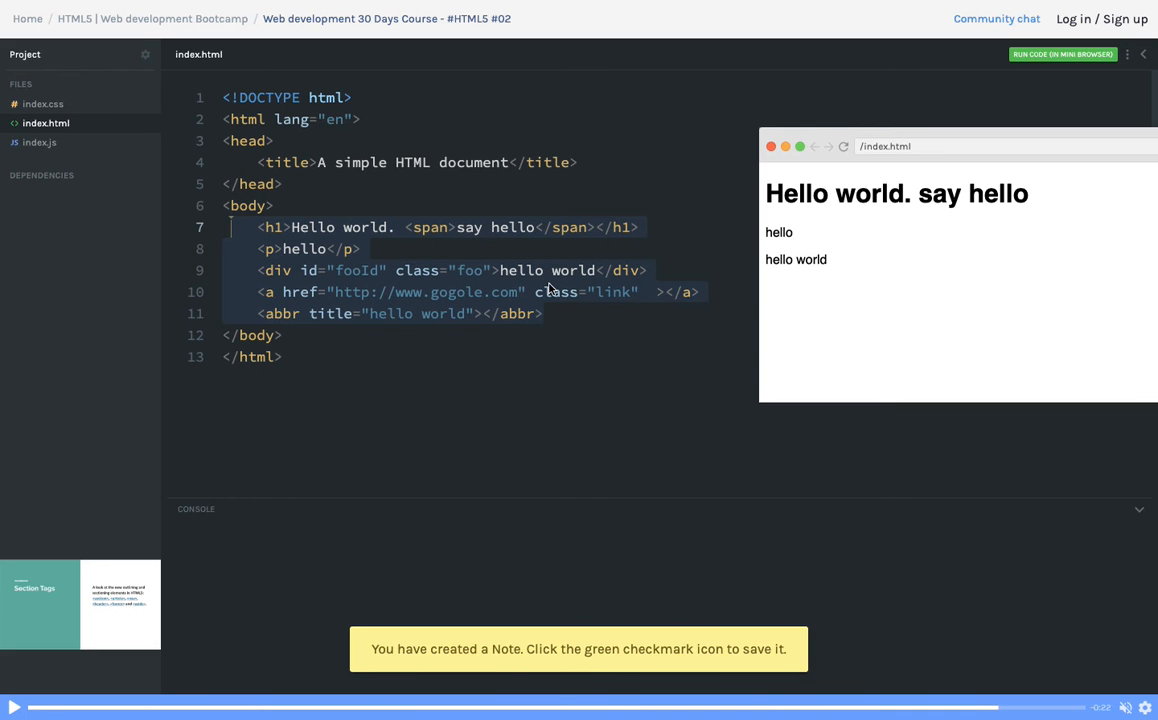
mouse_move(336, 270)
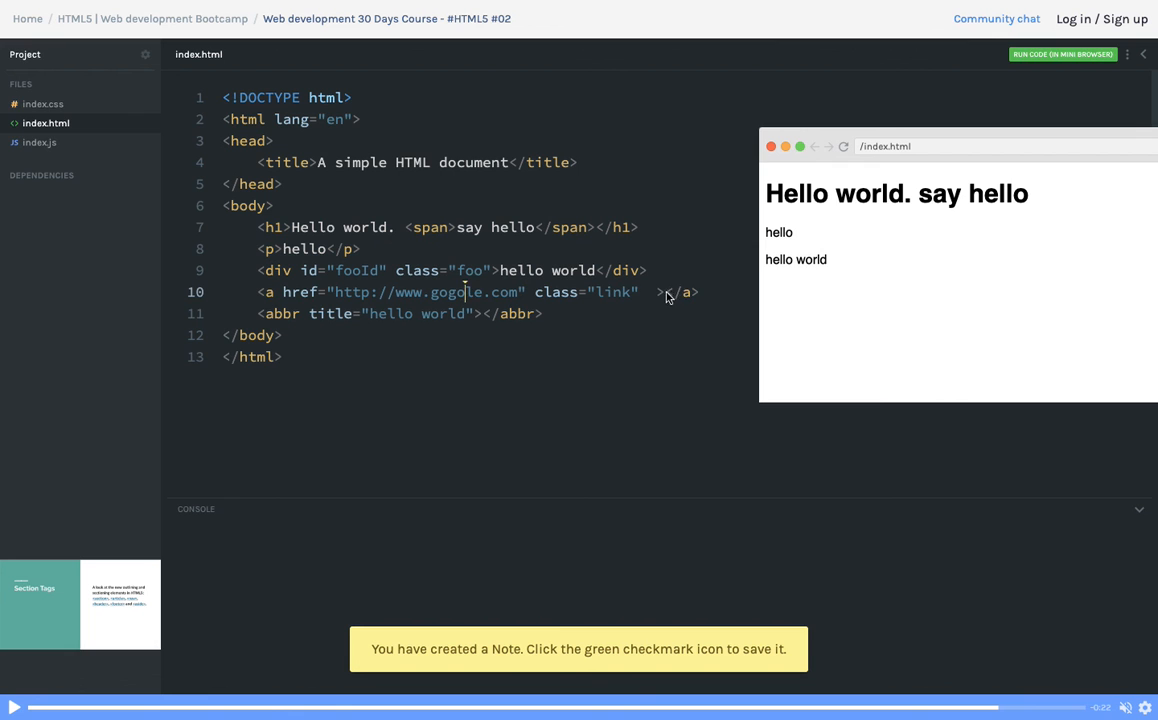
type("Hello link")
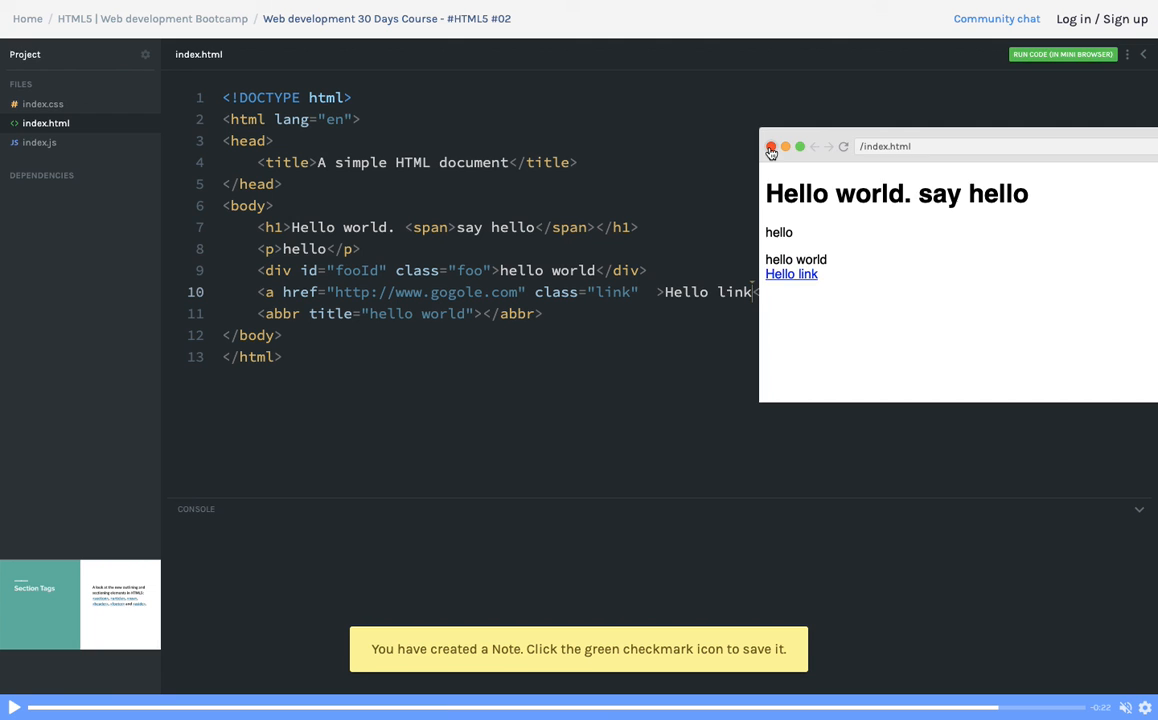
left_click(772, 148)
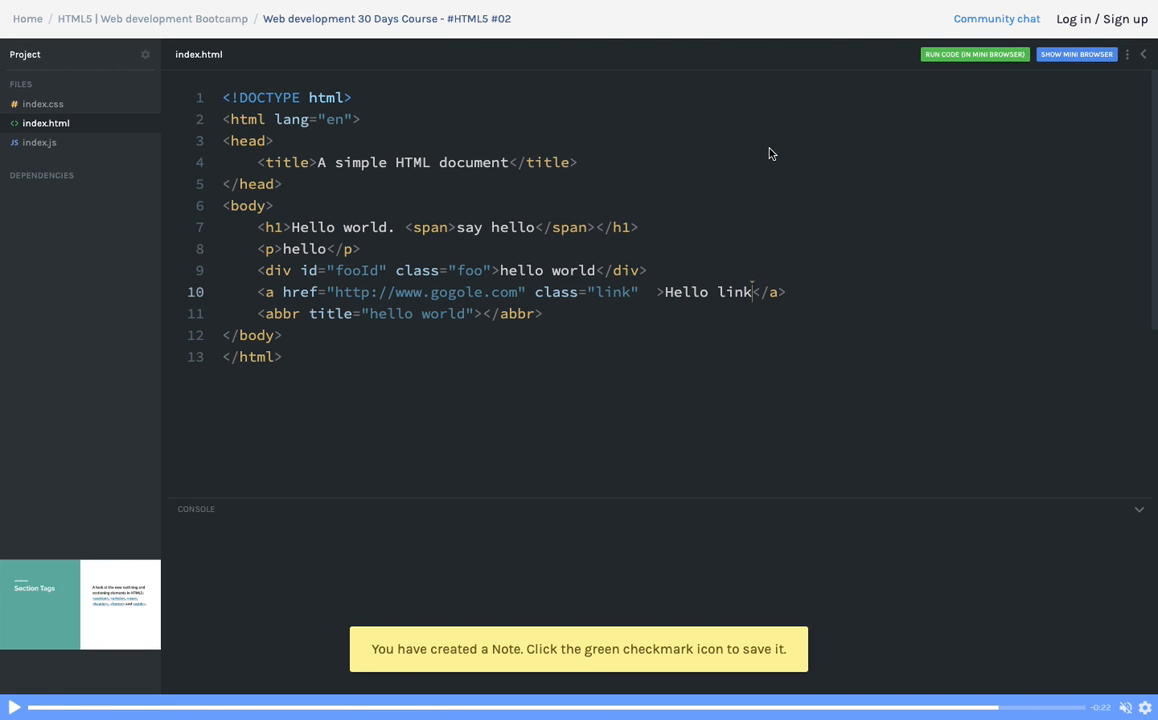